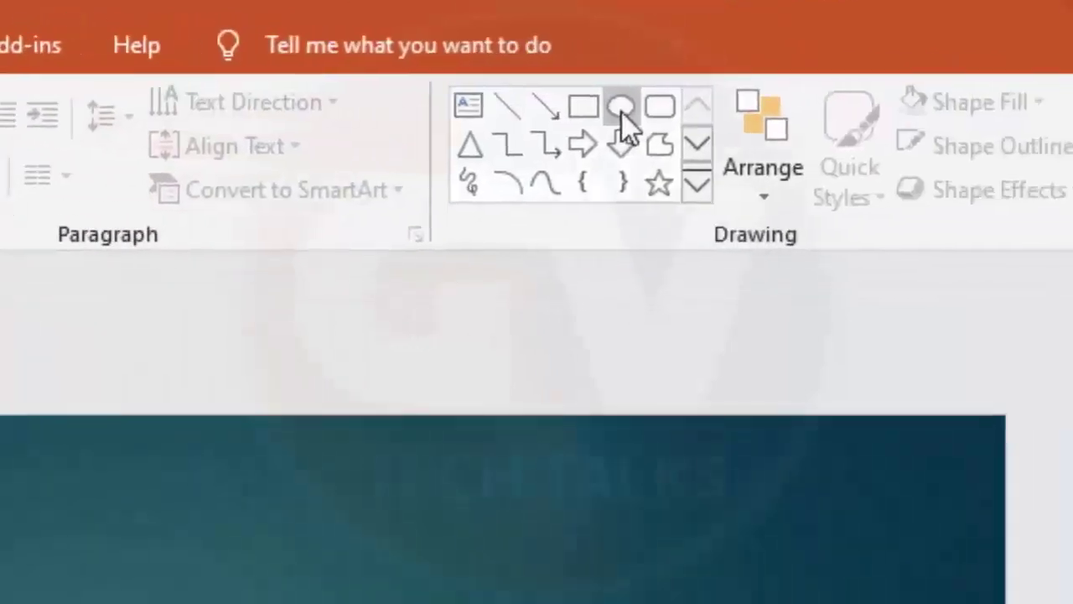
pyautogui.moveTo(620, 107)
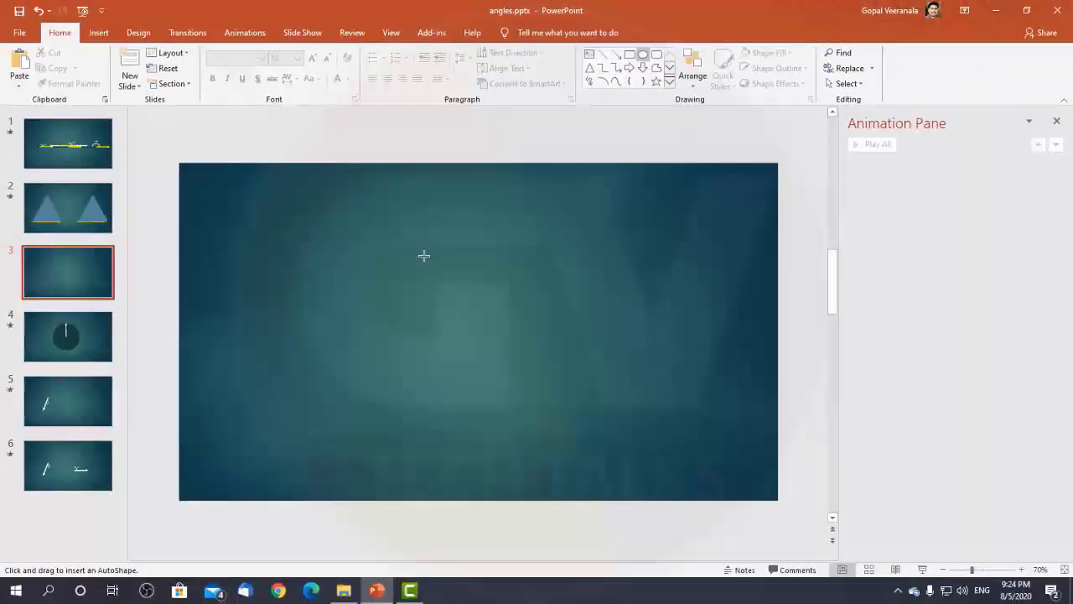
# Draw a large light-blue circle in the centre of slide 3, then deselect it.
pyautogui.moveTo(323, 216); pyautogui.dragTo(554, 447)
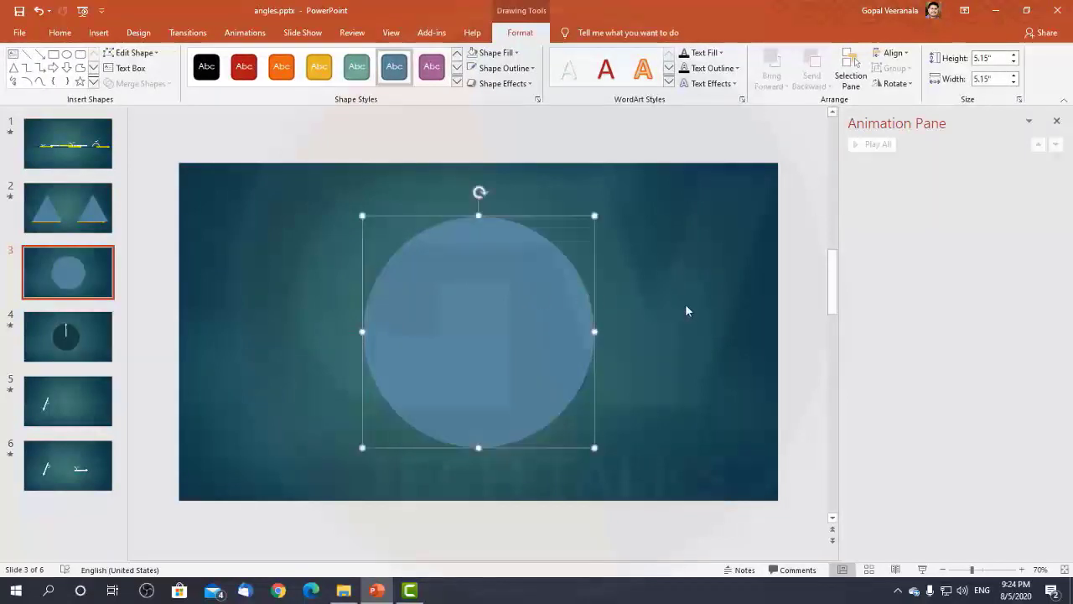
pyautogui.click(59, 32)
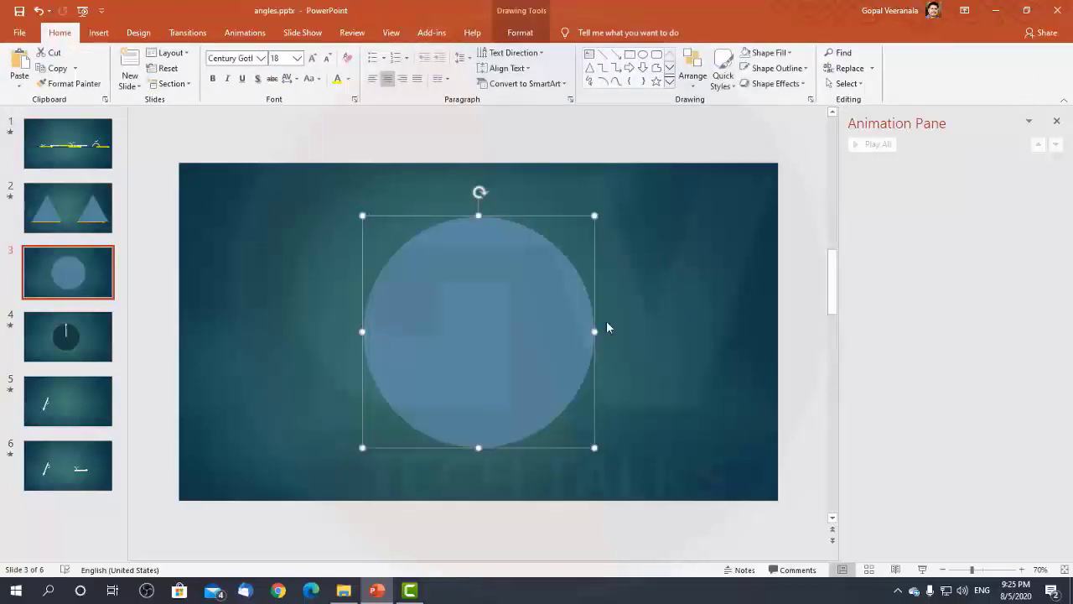
pyautogui.moveTo(290, 248)
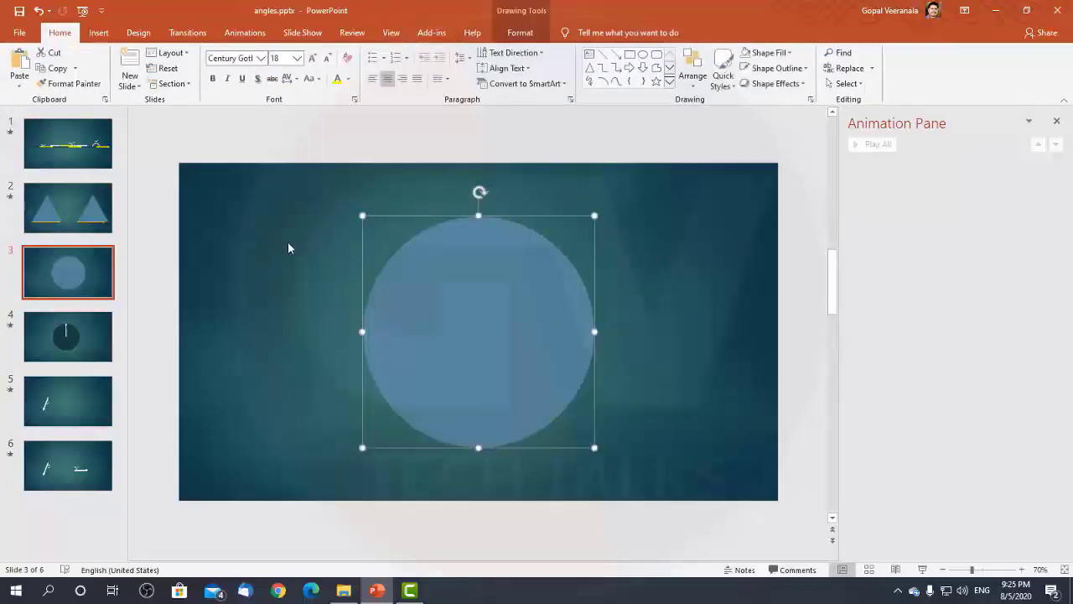
pyautogui.click(565, 217)
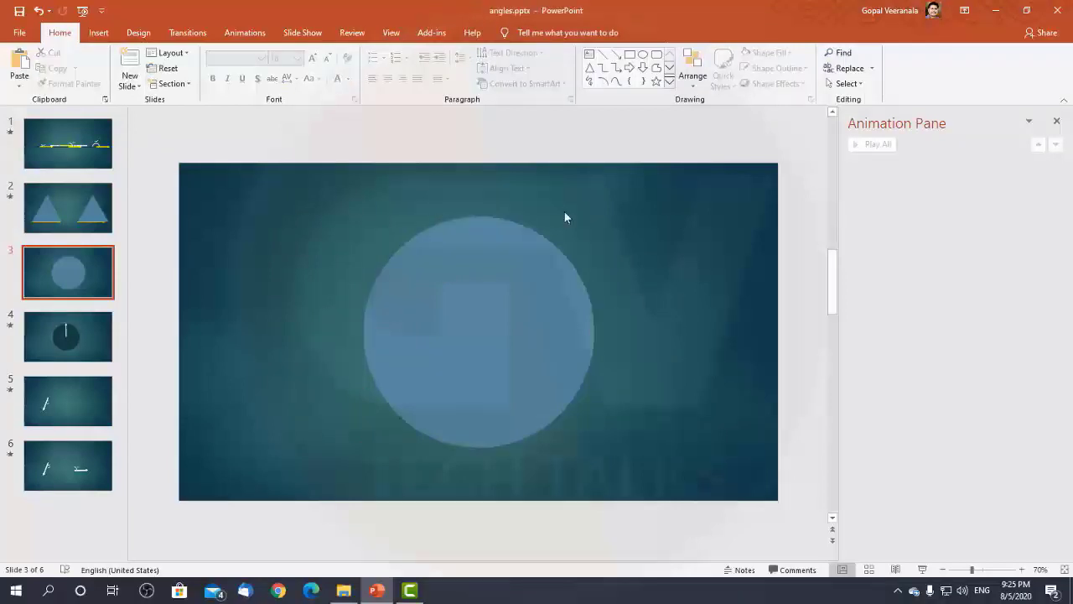
pyautogui.moveTo(371, 86)
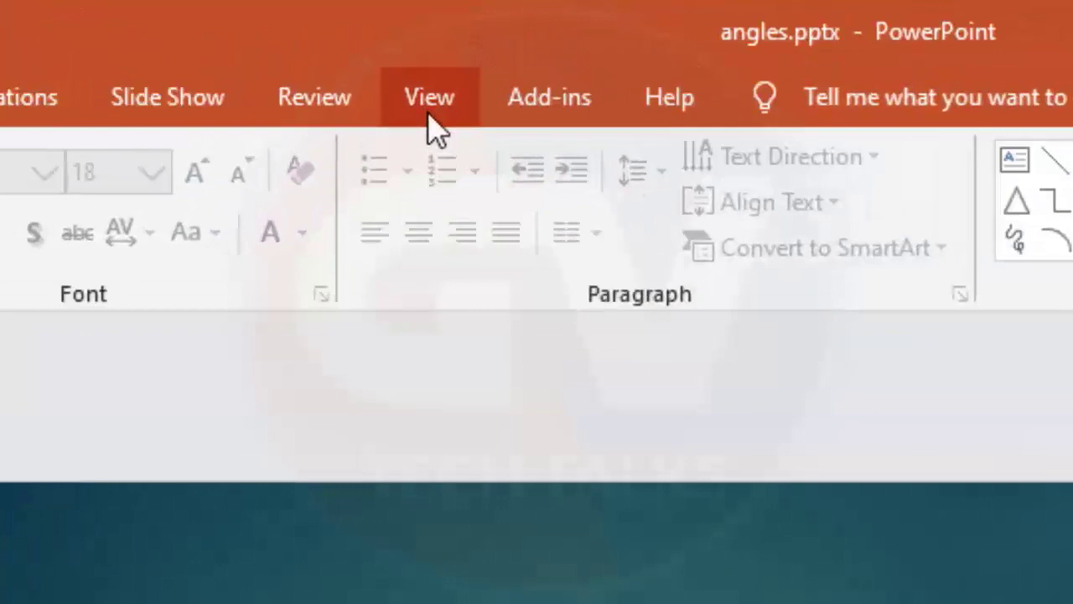
# Turn on gridlines and guides from the View tab, then select the circle.
pyautogui.click(429, 96)
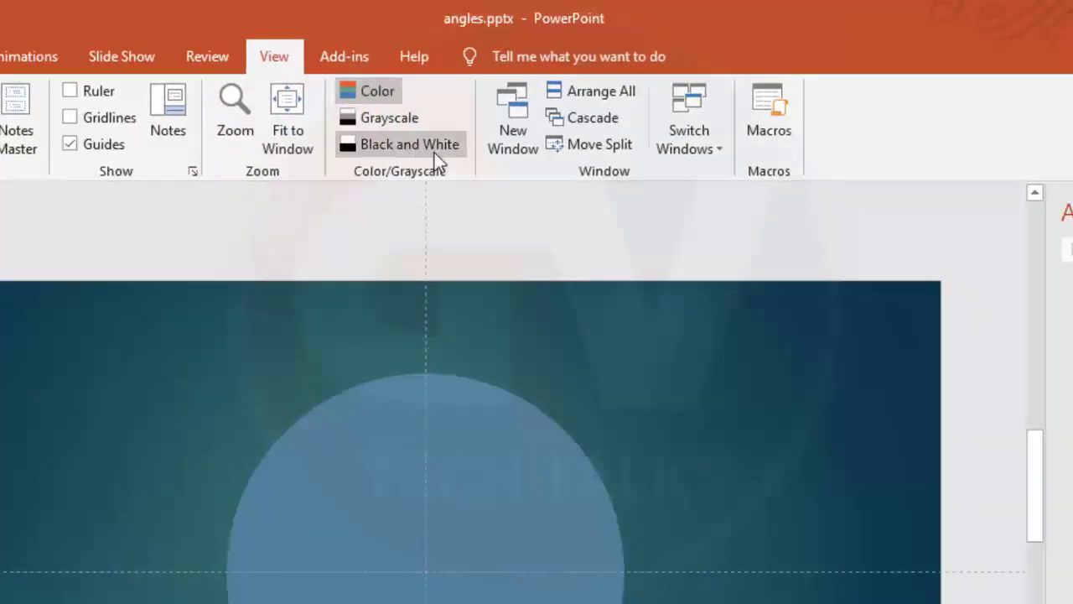
pyautogui.moveTo(442, 576)
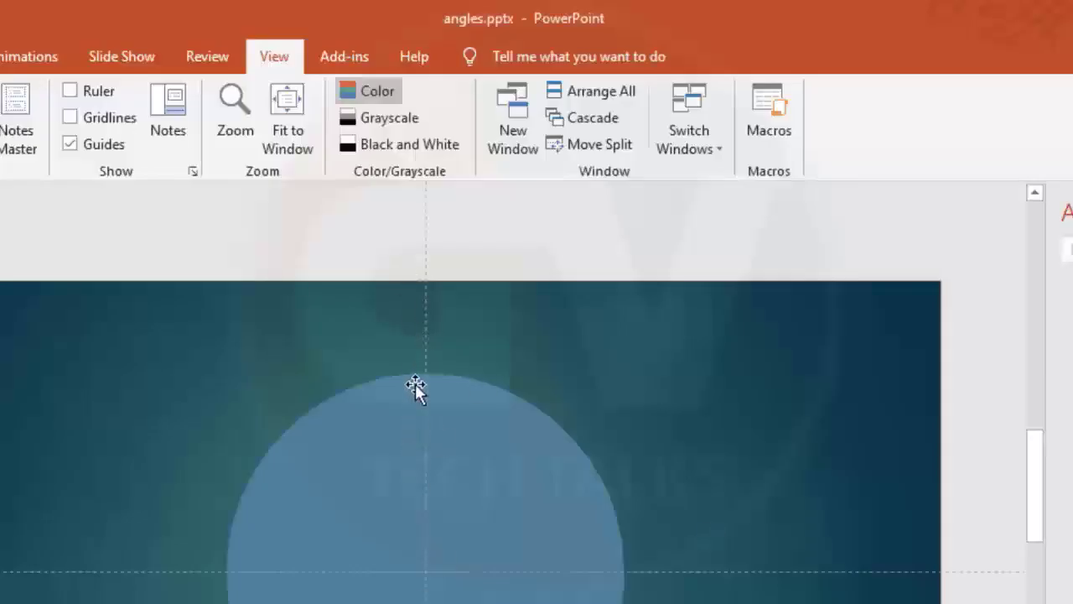
pyautogui.click(70, 117)
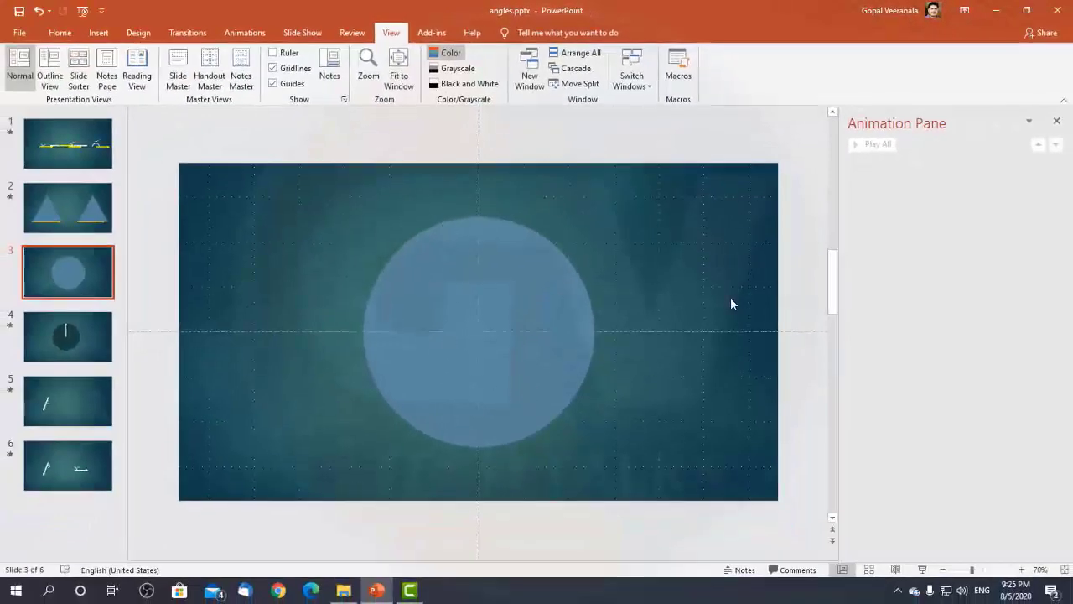
pyautogui.click(478, 331)
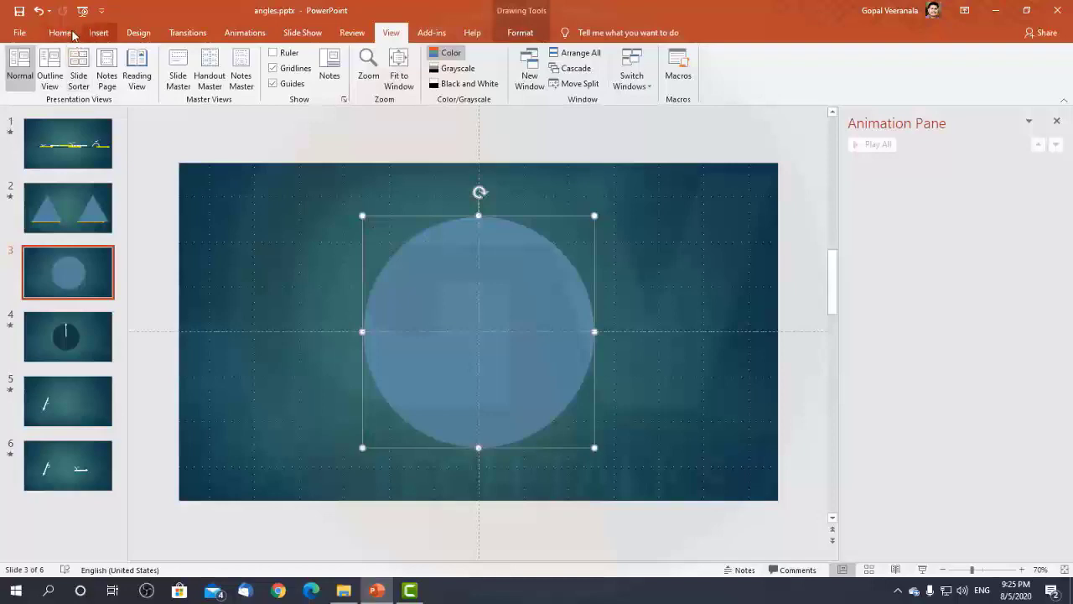
# Draw a straight line along the horizontal guide from the circle's centre to its right edge.
pyautogui.click(99, 32)
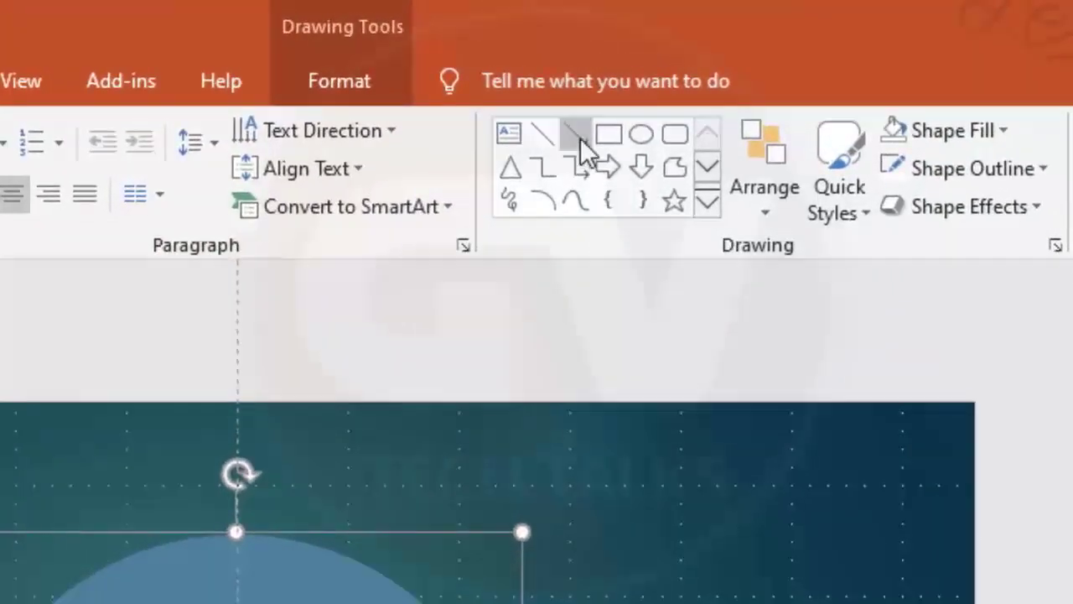
pyautogui.moveTo(574, 138)
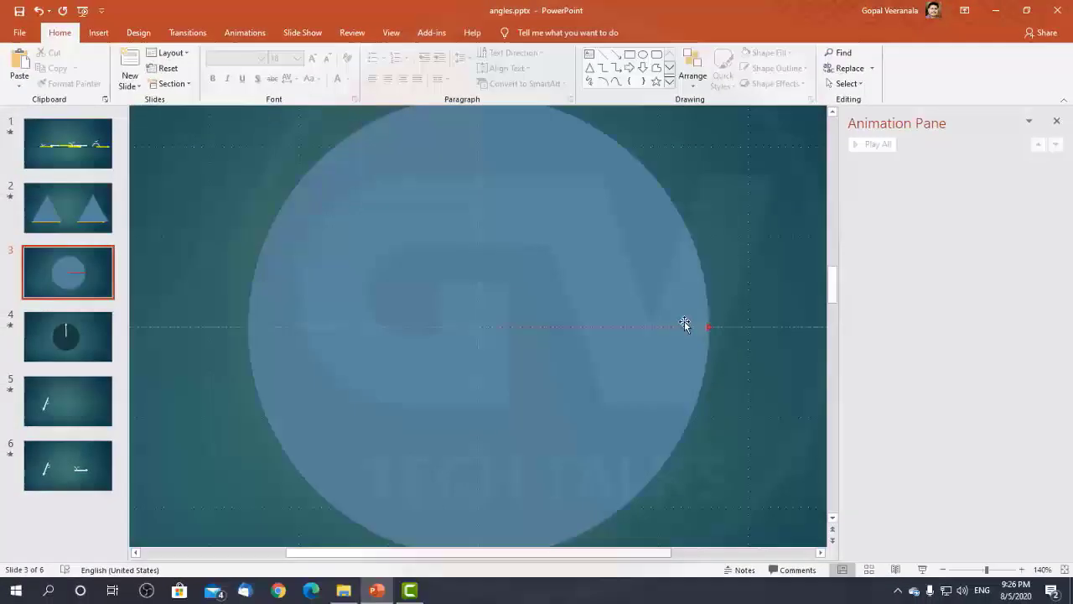
pyautogui.click(686, 326)
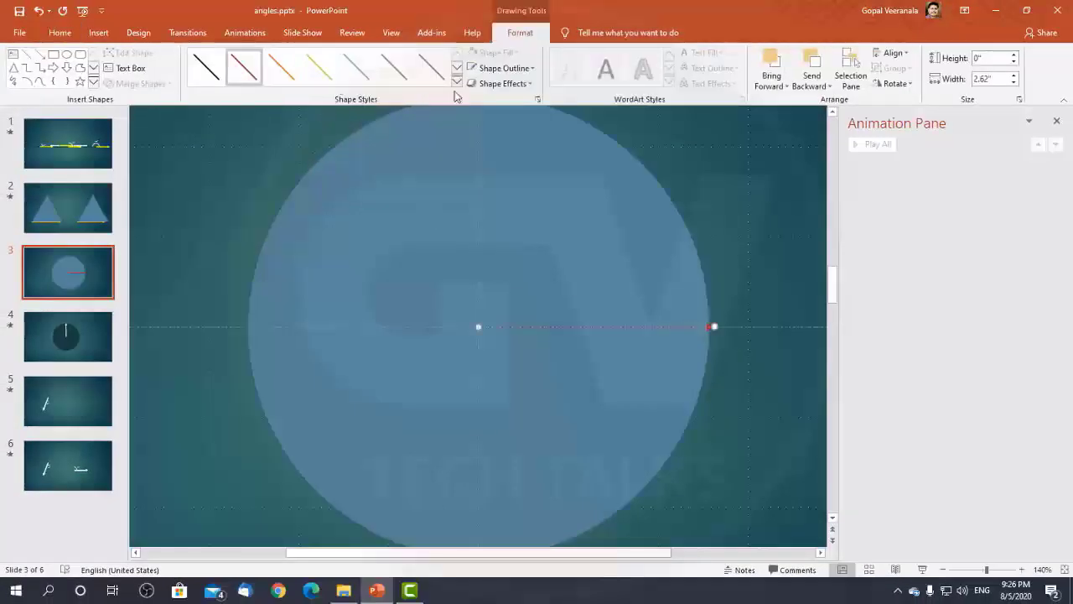
# Give the line a white, heavier outline with an arrowhead pointing right.
pyautogui.click(319, 68)
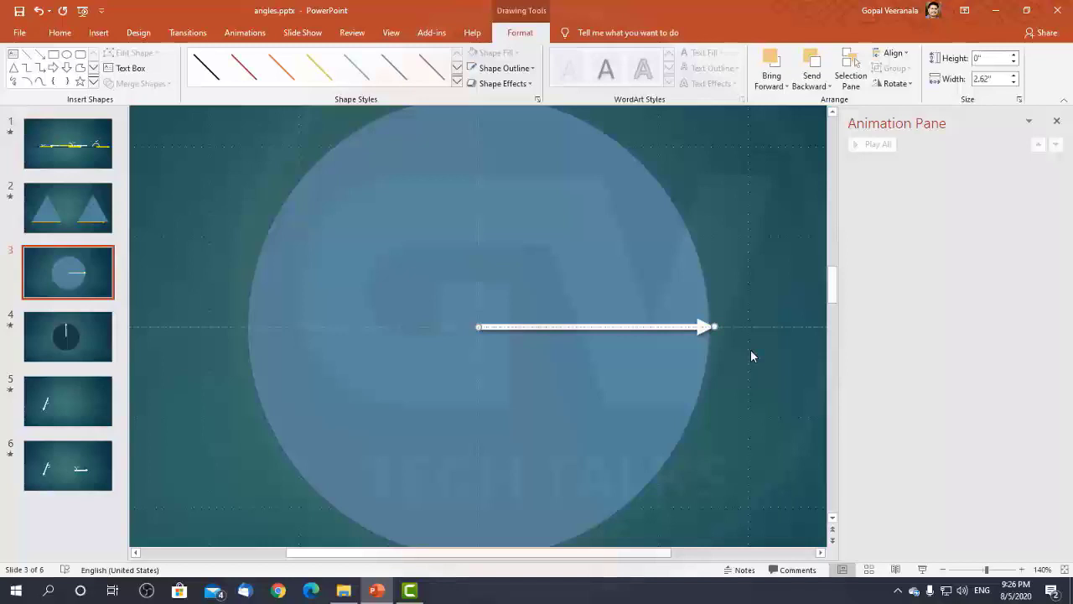
pyautogui.moveTo(517, 377)
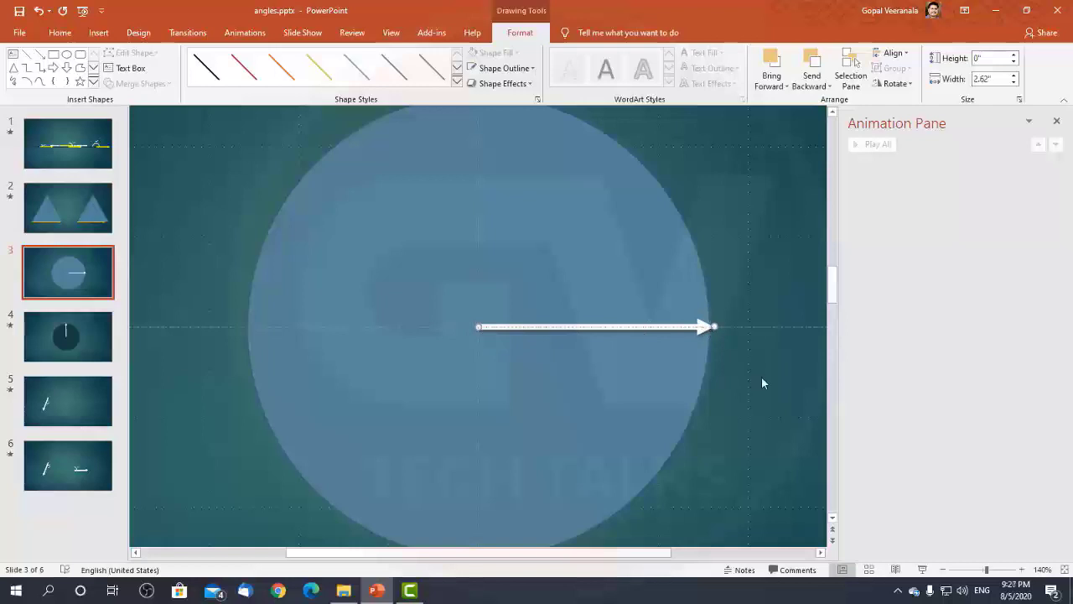
pyautogui.moveTo(669, 224)
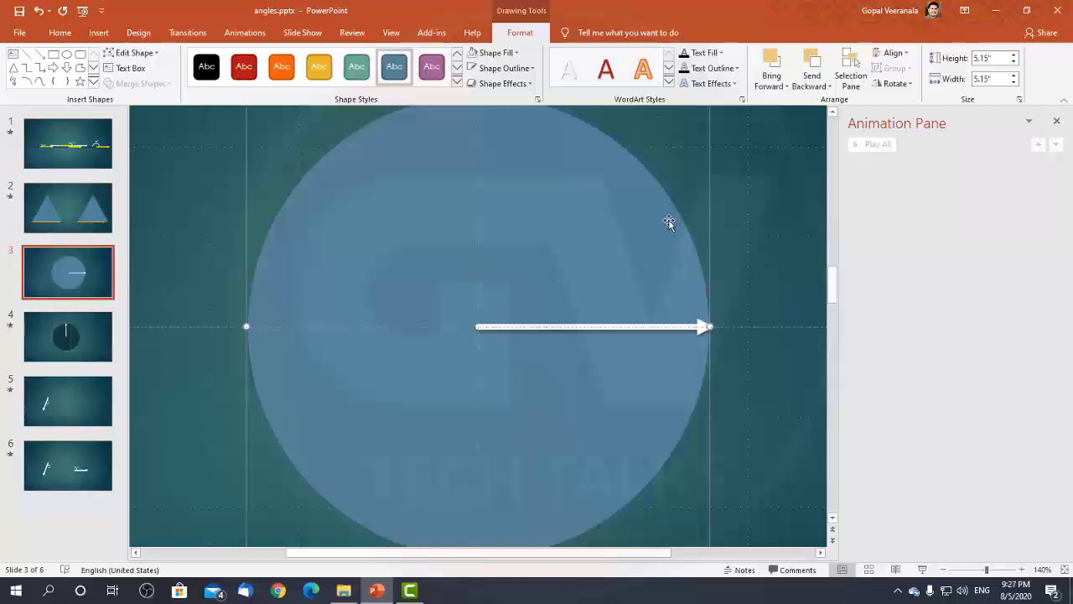
pyautogui.moveTo(659, 333)
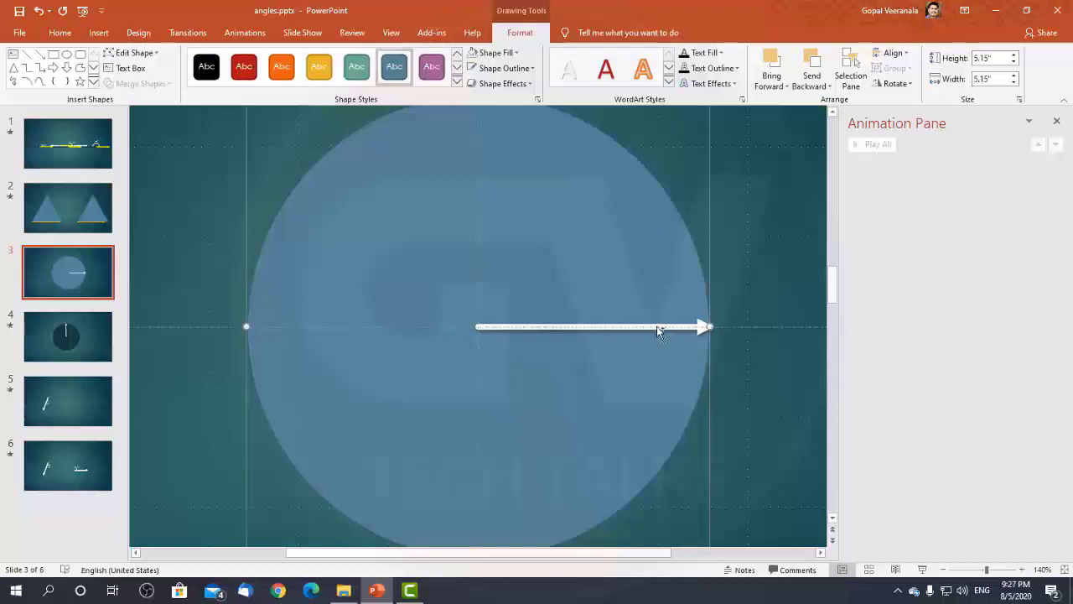
# Select the circle and white arrow together and group them into one object.
pyautogui.press('ctrl+a')
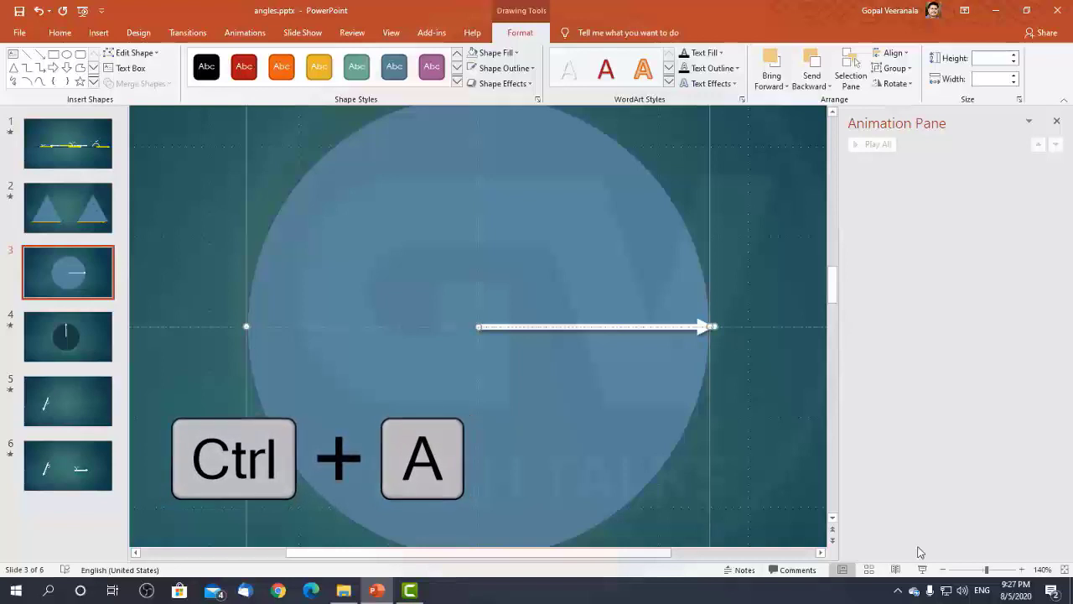
pyautogui.press('ctrl+a')
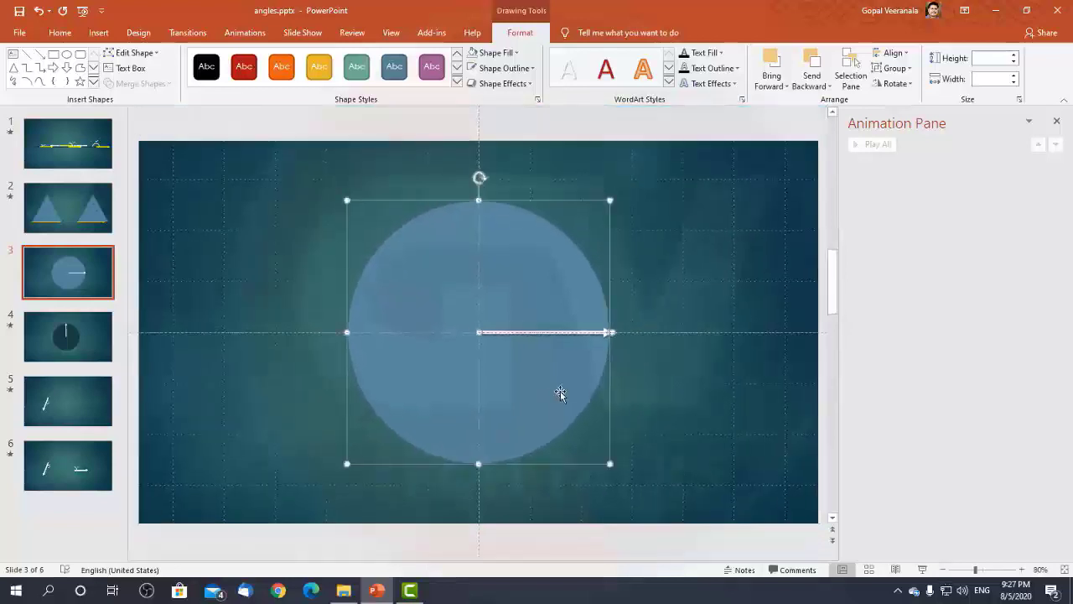
pyautogui.press('ctrl+g')
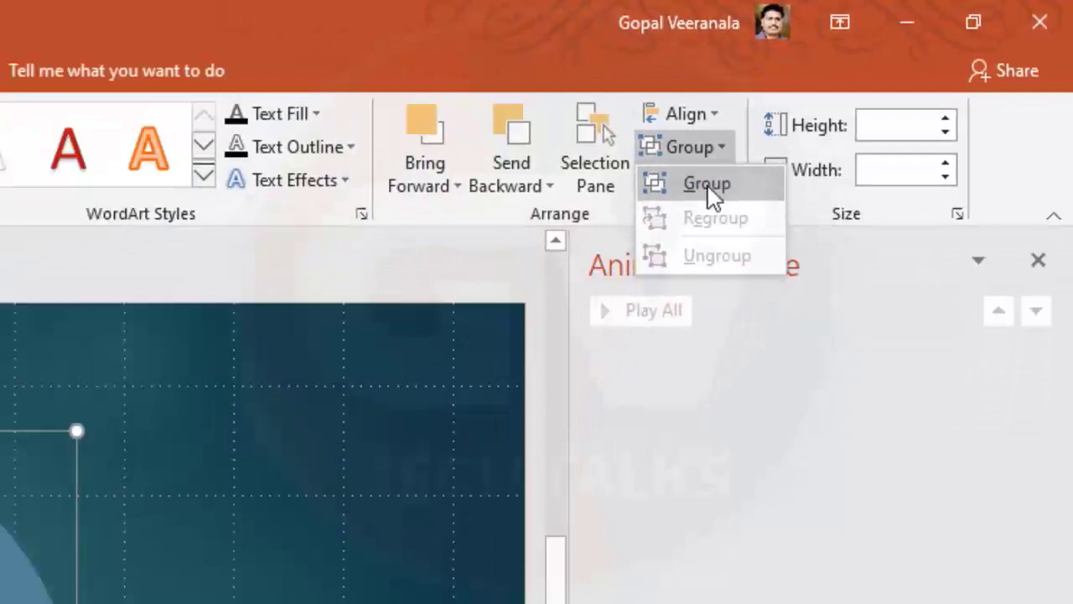
pyautogui.click(707, 183)
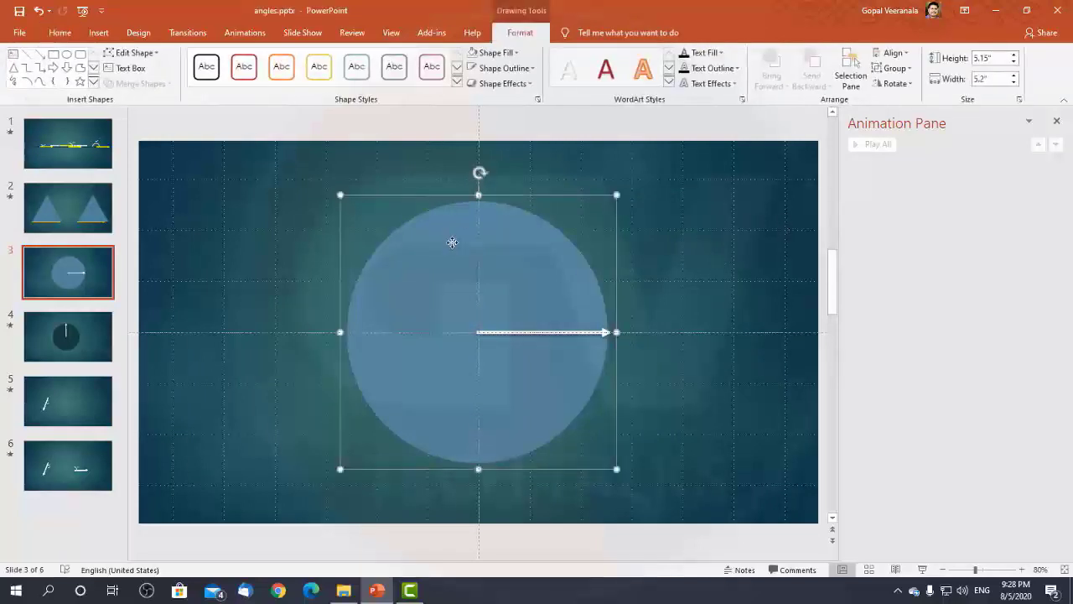
pyautogui.moveTo(631, 218)
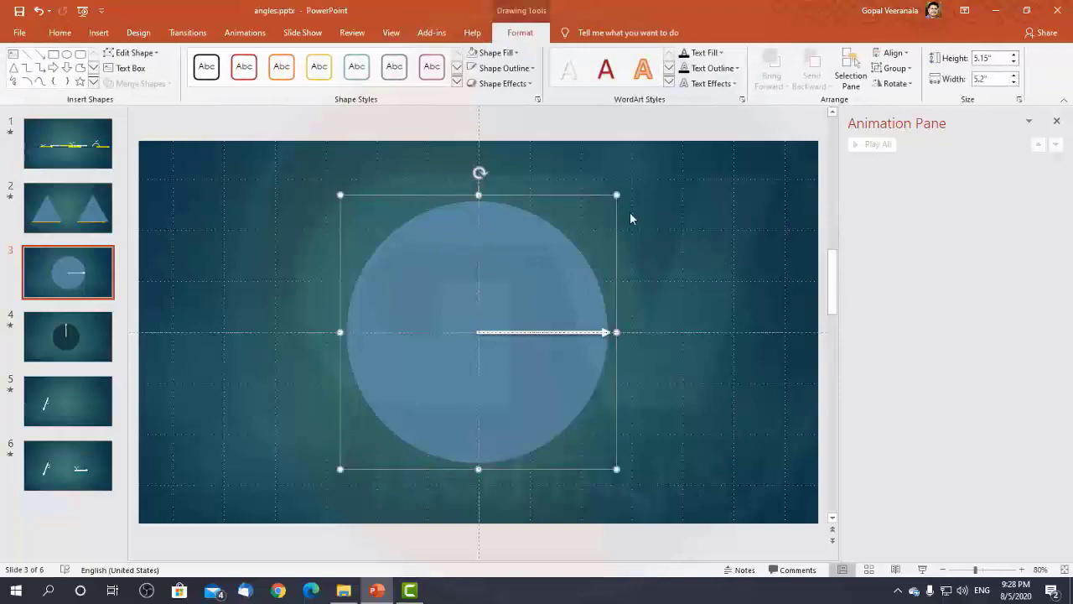
pyautogui.moveTo(489, 499)
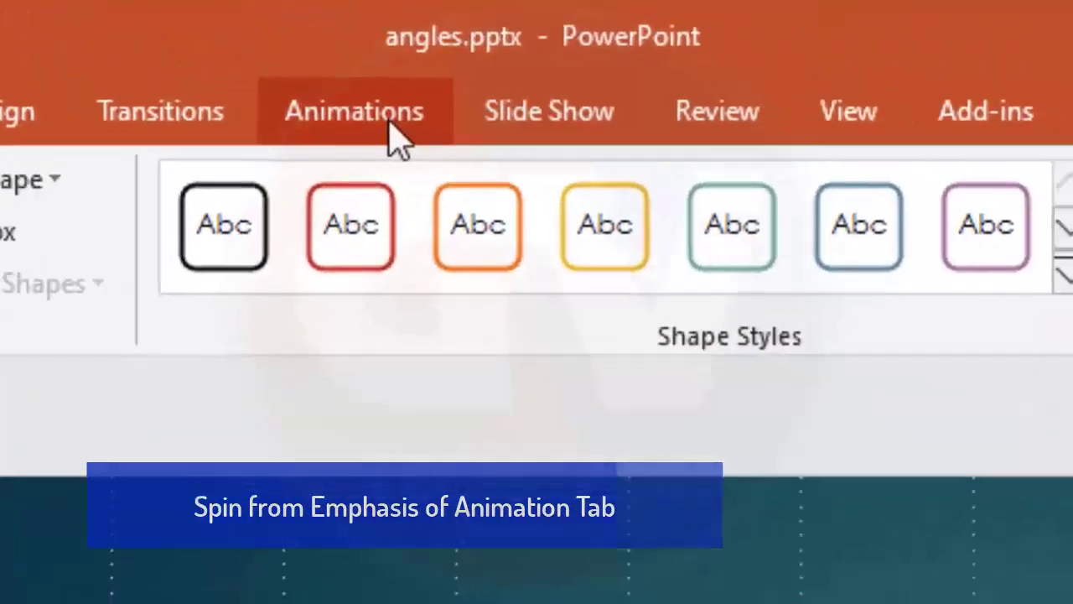
pyautogui.click(354, 110)
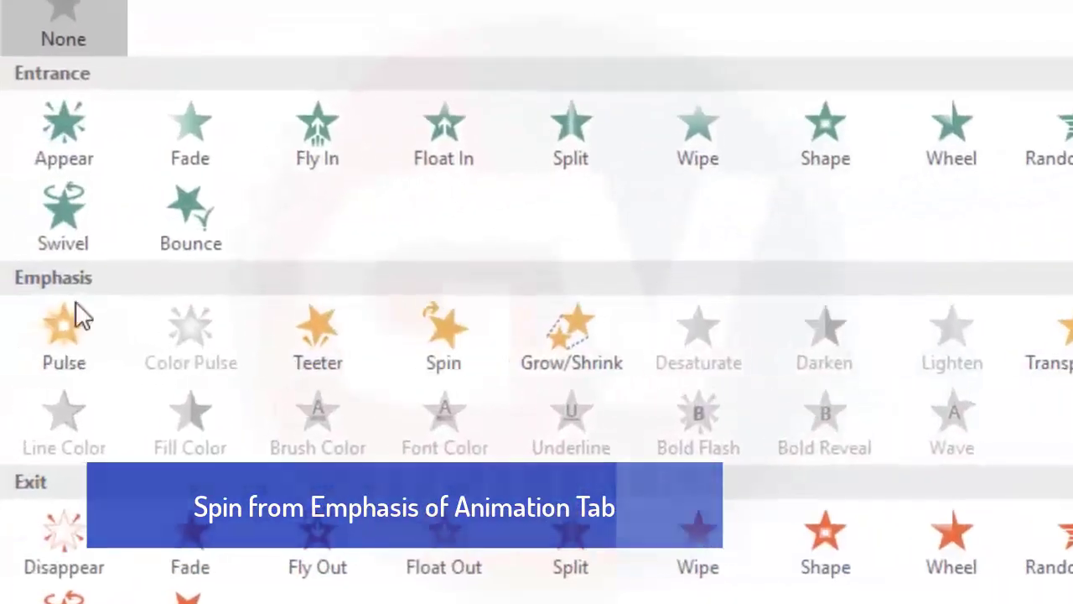
pyautogui.moveTo(450, 335)
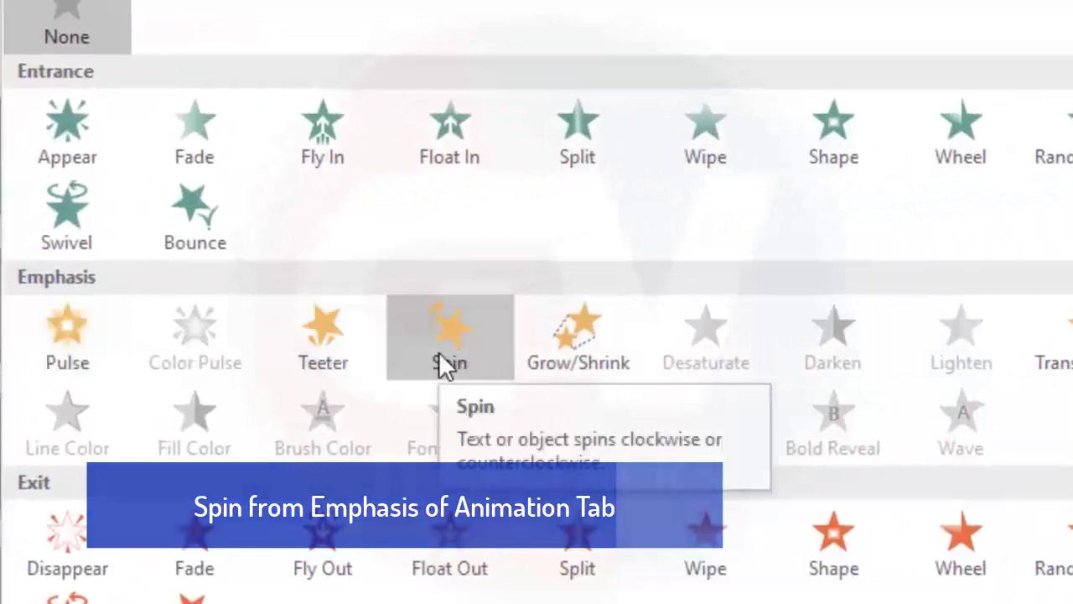
pyautogui.scroll(-3)
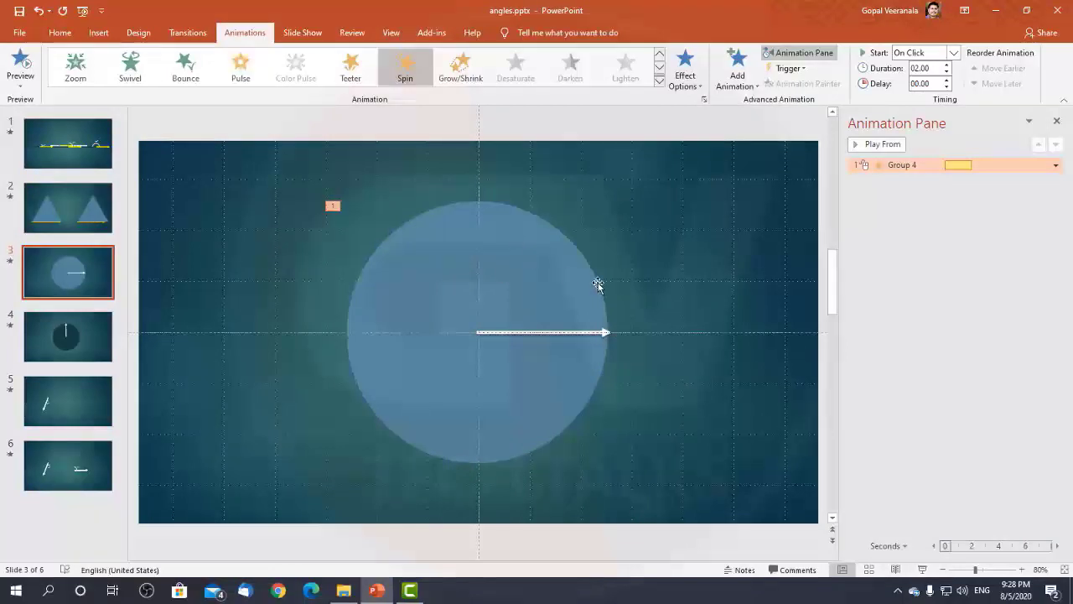
pyautogui.moveTo(555, 340)
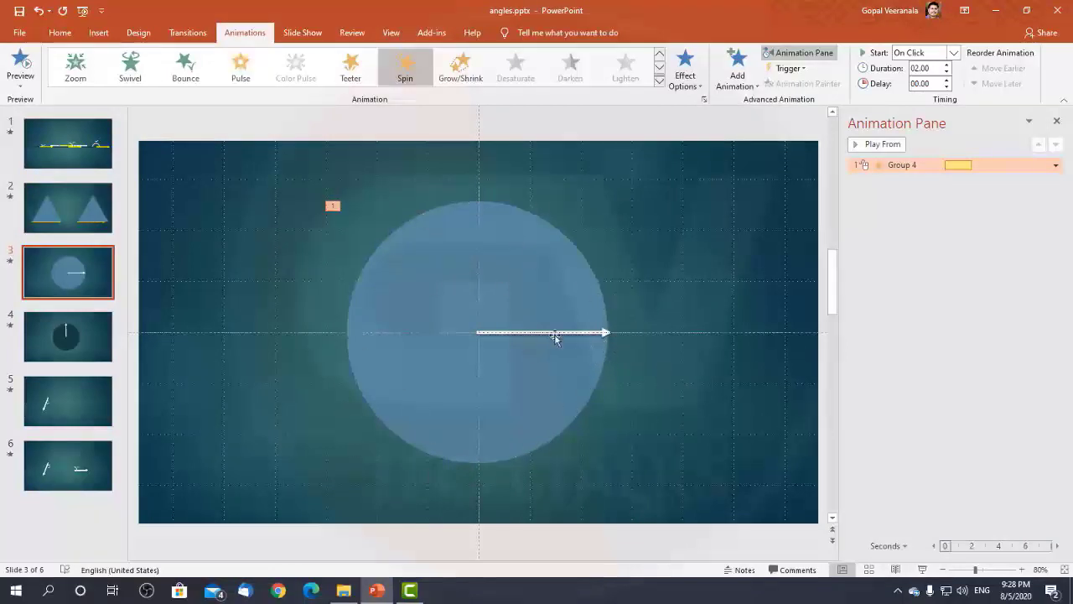
pyautogui.moveTo(591, 289)
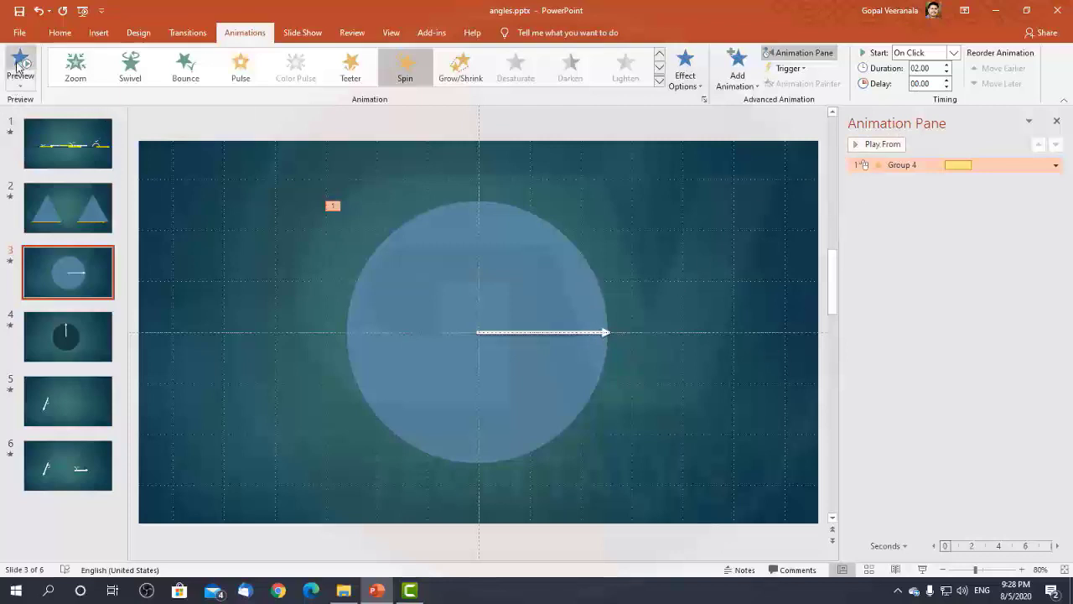
pyautogui.click(20, 67)
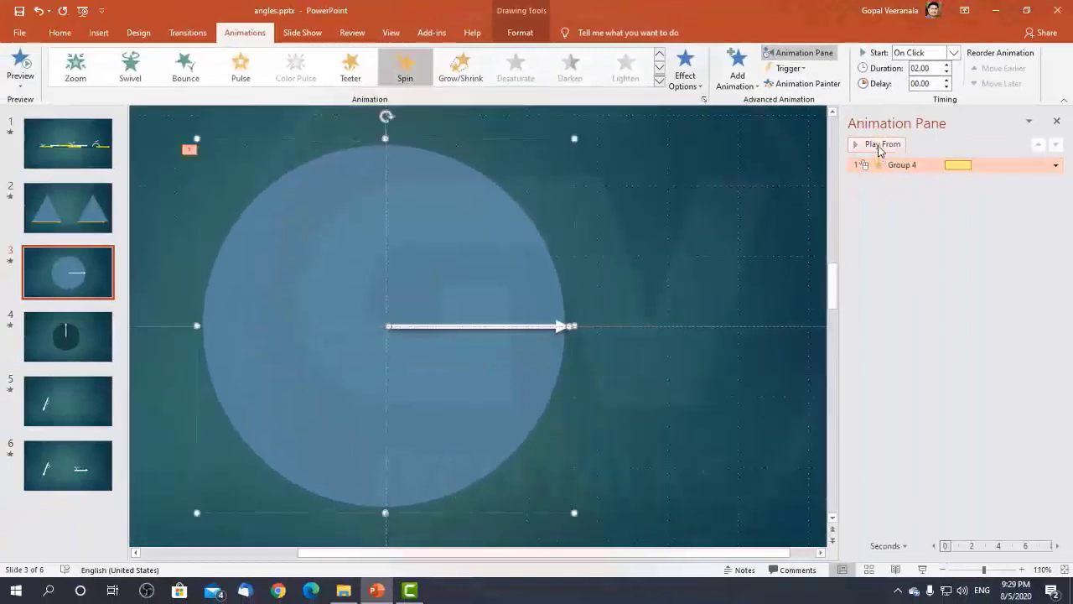
pyautogui.click(882, 143)
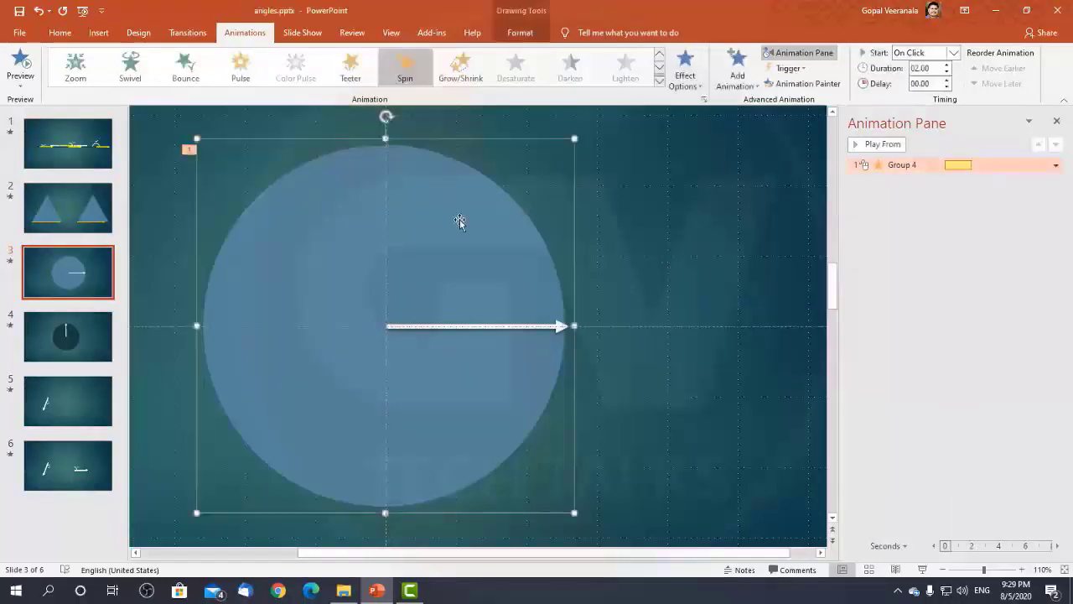
pyautogui.moveTo(453, 186)
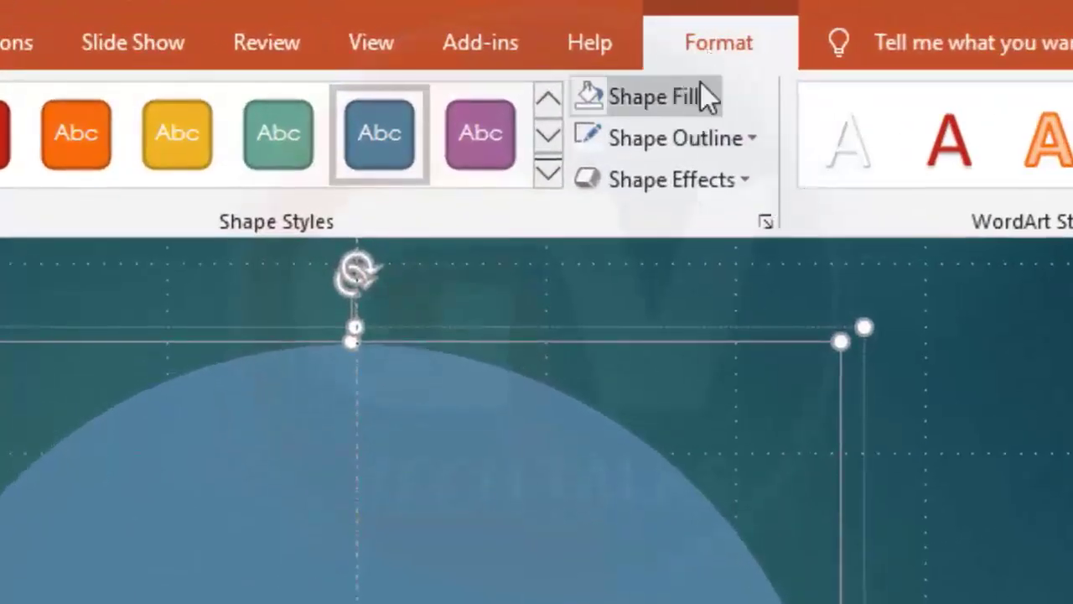
# Set the circle's fill to No Fill so only the white arrow shows.
pyautogui.click(662, 96)
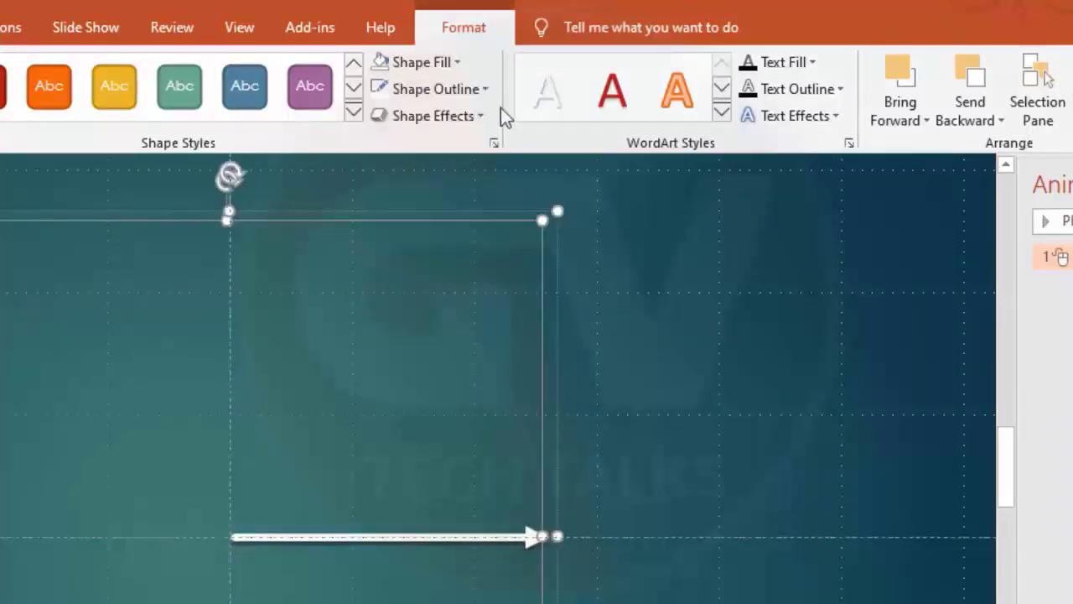
pyautogui.click(431, 88)
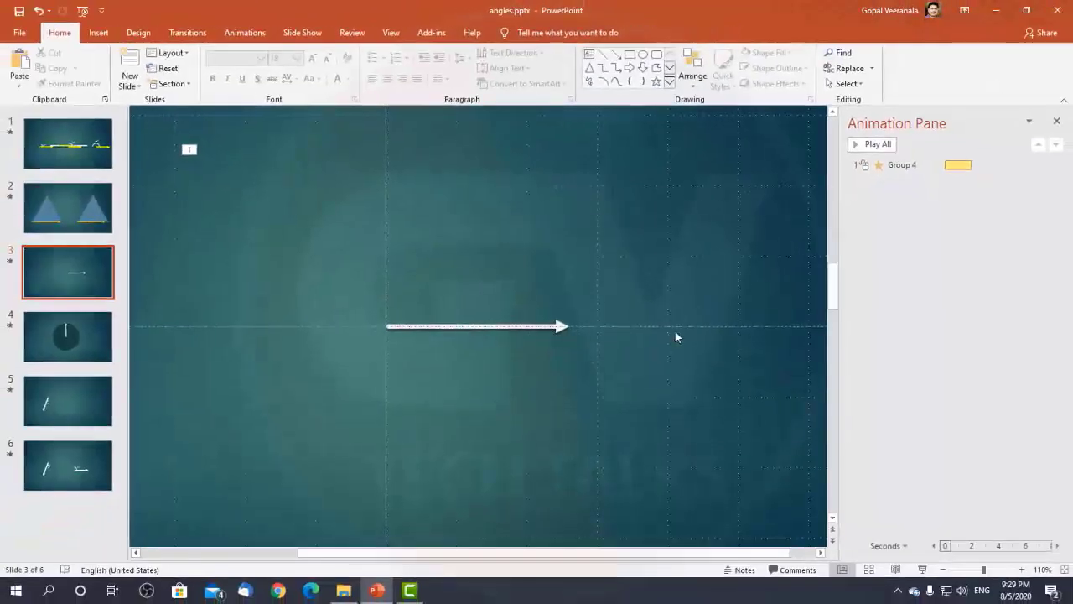
pyautogui.click(872, 144)
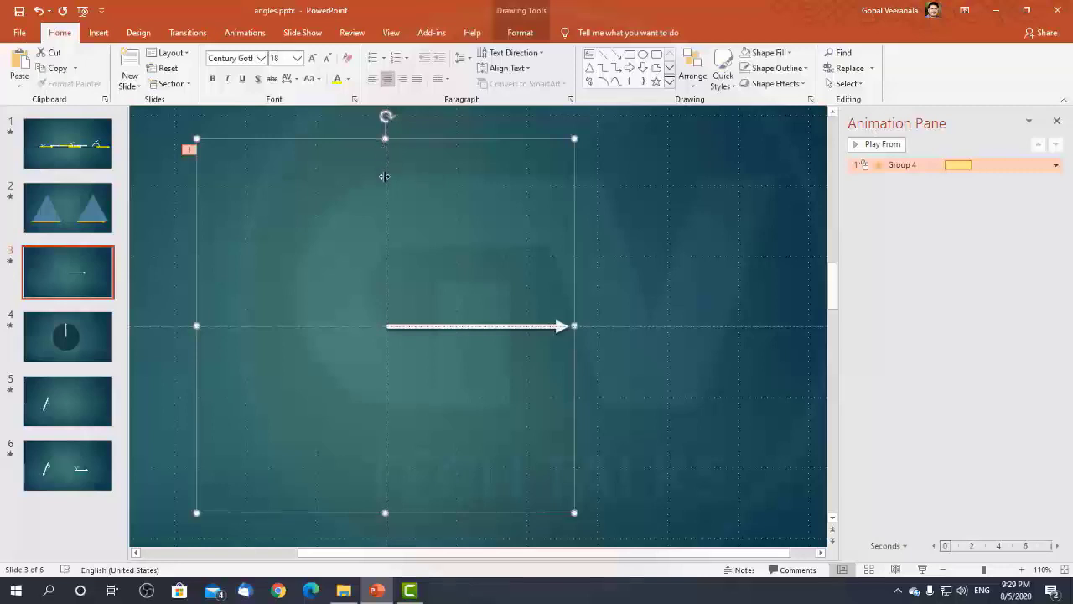
pyautogui.moveTo(397, 294)
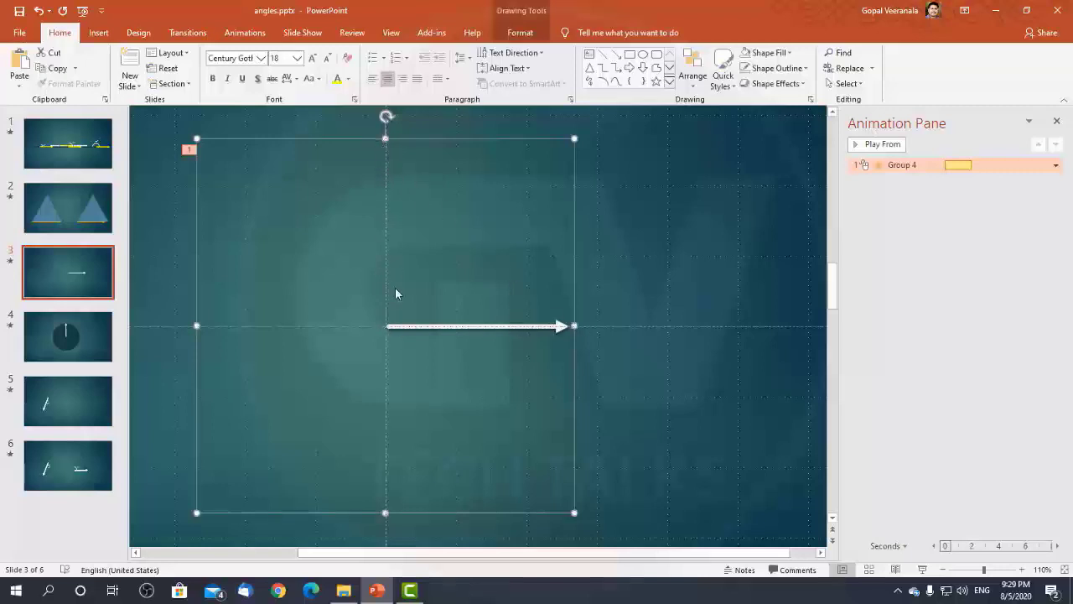
pyautogui.moveTo(847, 265)
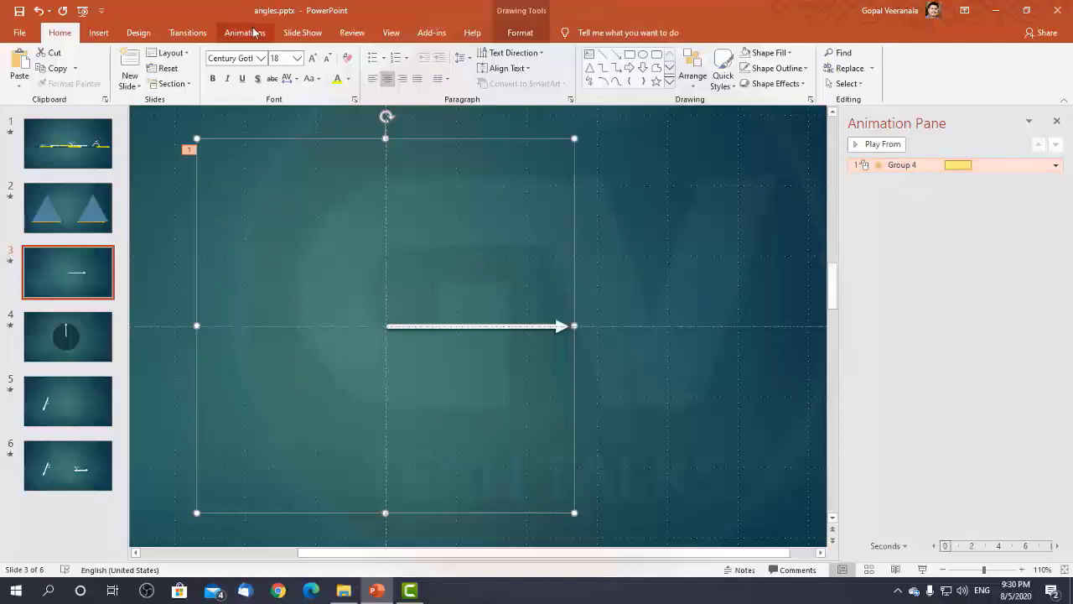
# Bring up the Spin animation settings for the arrow group.
pyautogui.click(245, 33)
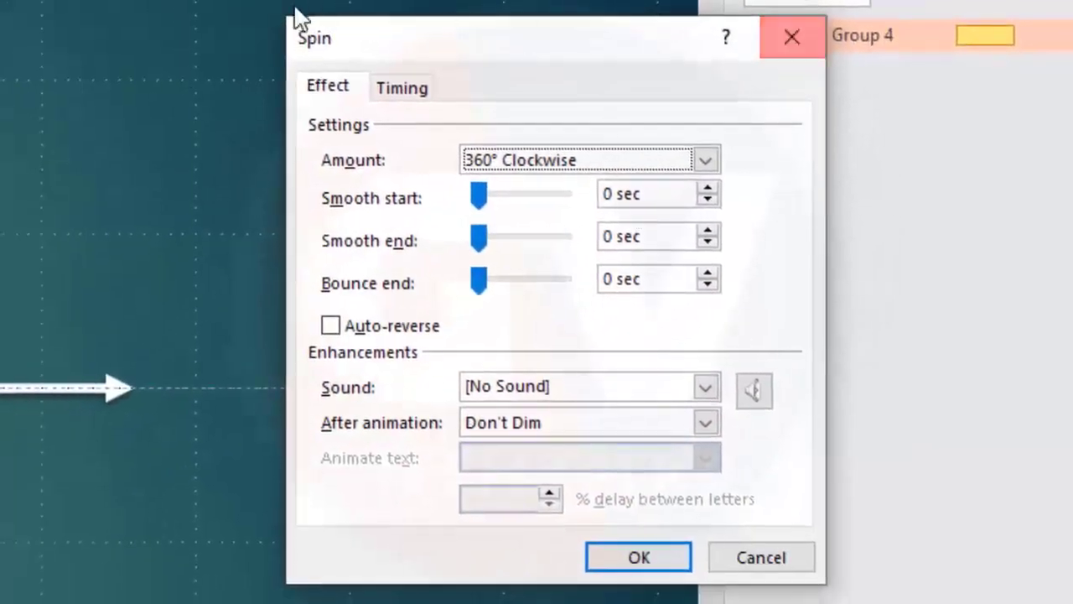
pyautogui.moveTo(407, 233)
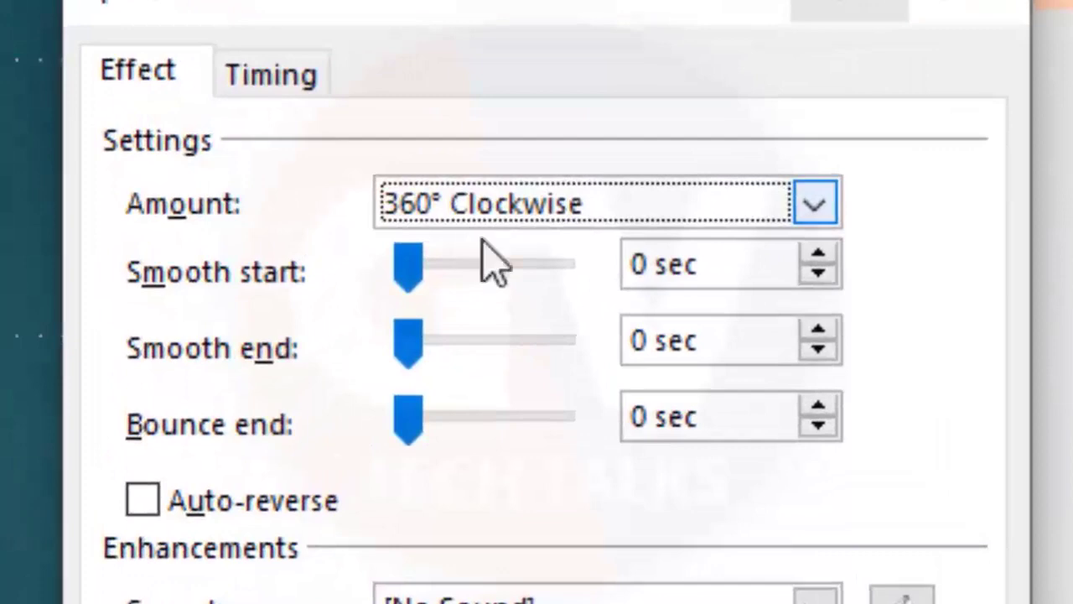
pyautogui.moveTo(763, 256)
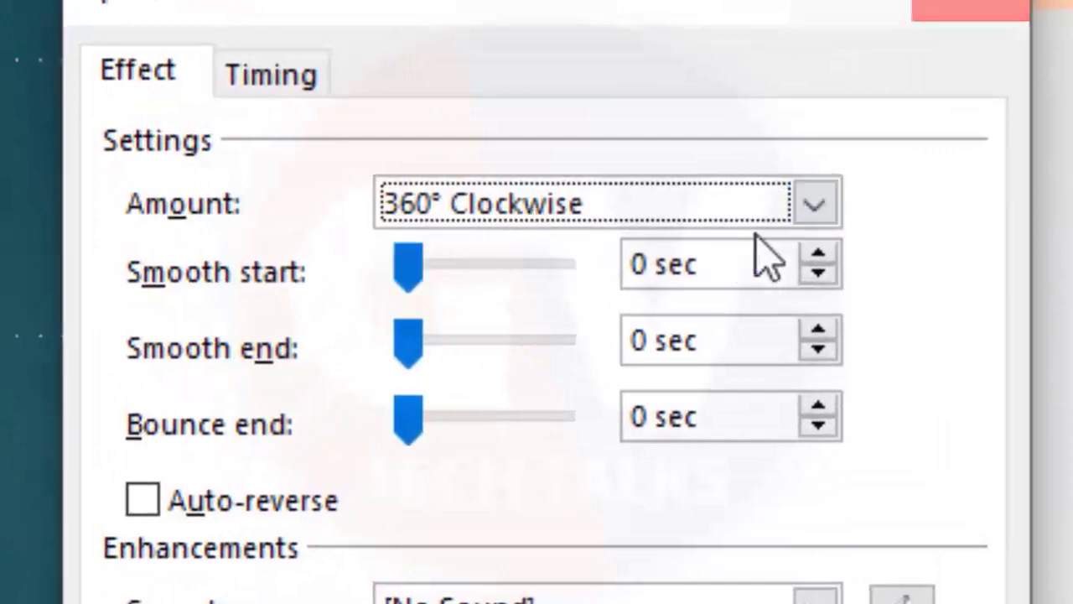
# Change the arrow group's Spin amount to a custom 90° counterclockwise.
pyautogui.click(812, 202)
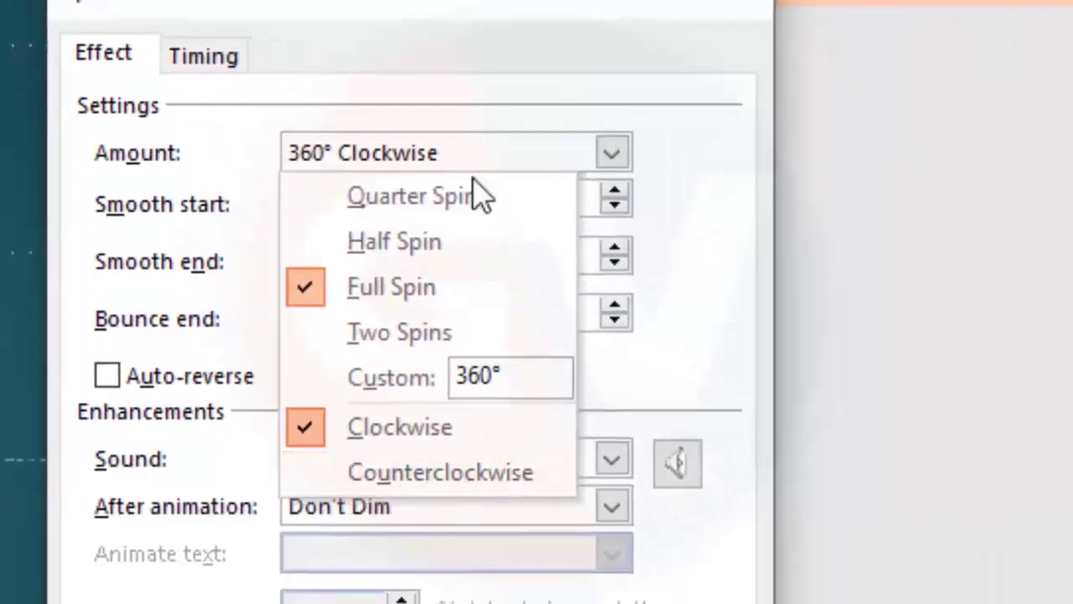
pyautogui.click(440, 471)
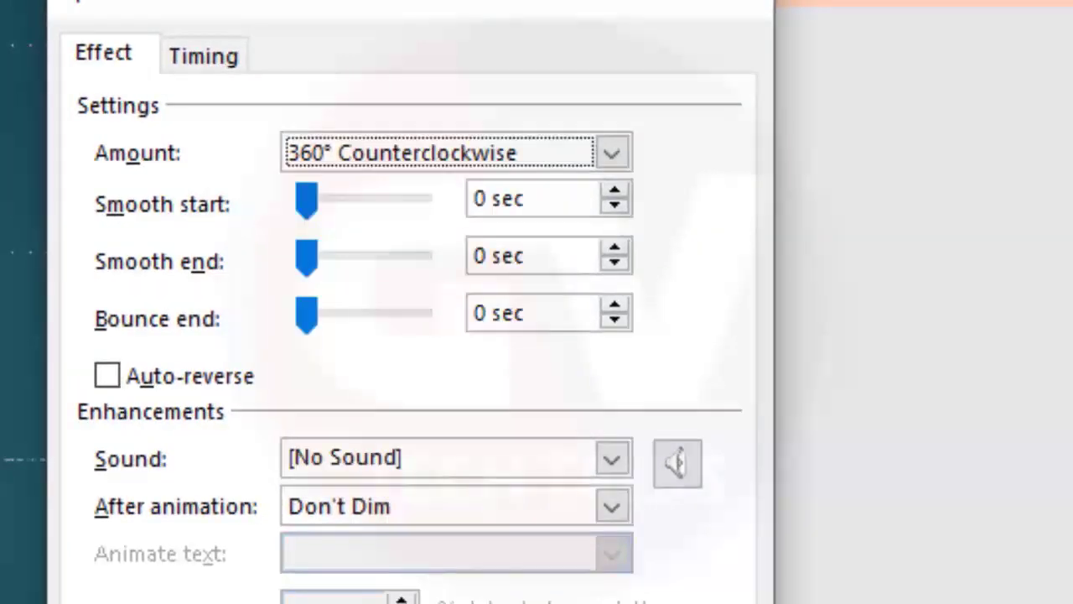
pyautogui.click(612, 152)
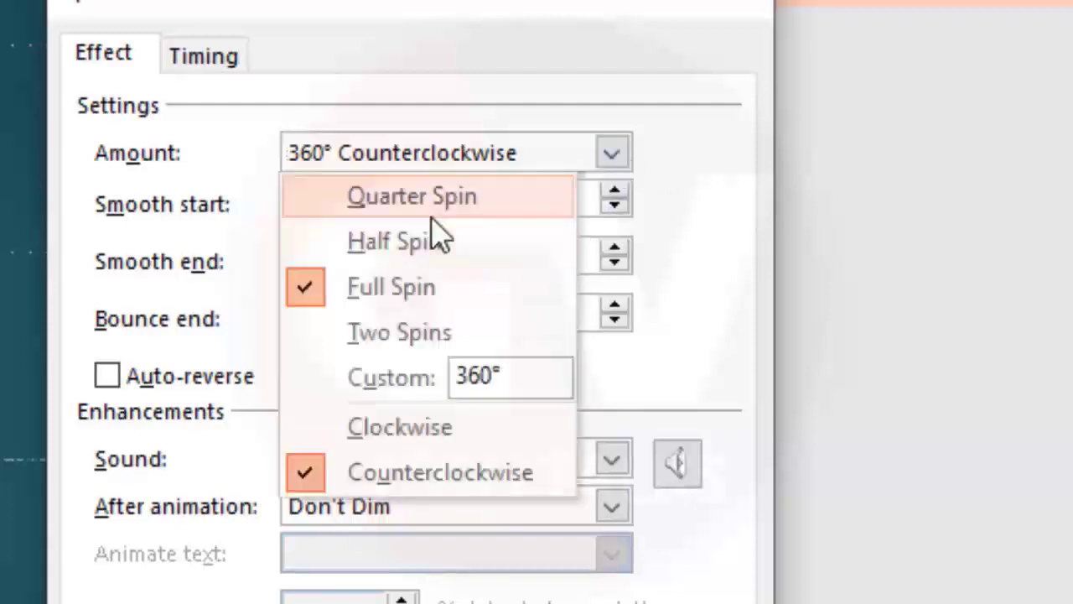
pyautogui.moveTo(323, 189)
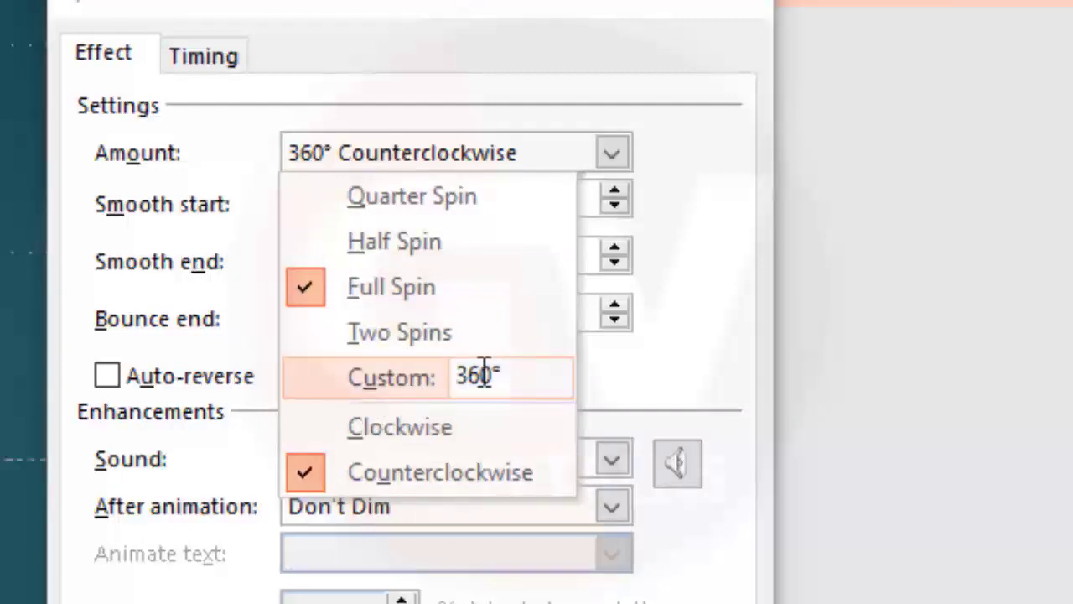
pyautogui.write('90')
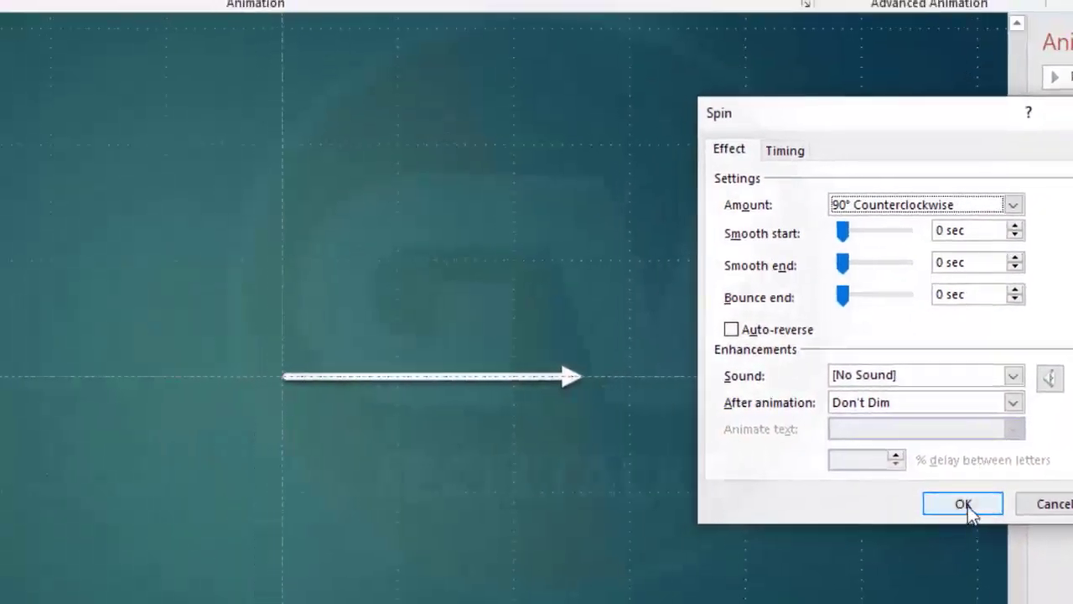
pyautogui.click(963, 503)
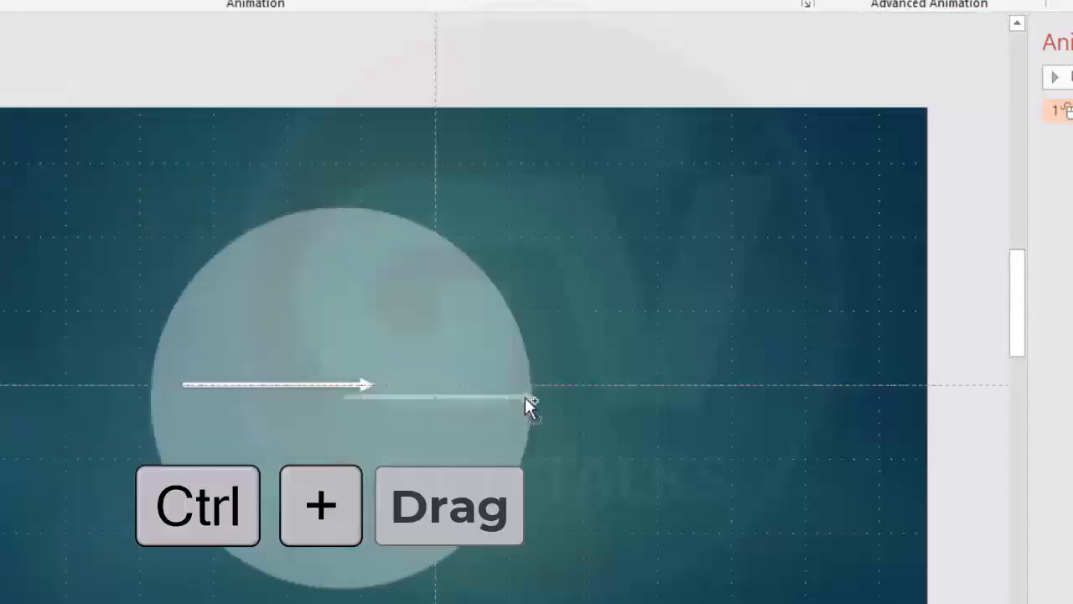
# Duplicate the arrow group to the right and set its Spin to 45° counterclockwise.
pyautogui.moveTo(528, 406); pyautogui.dragTo(747, 398)
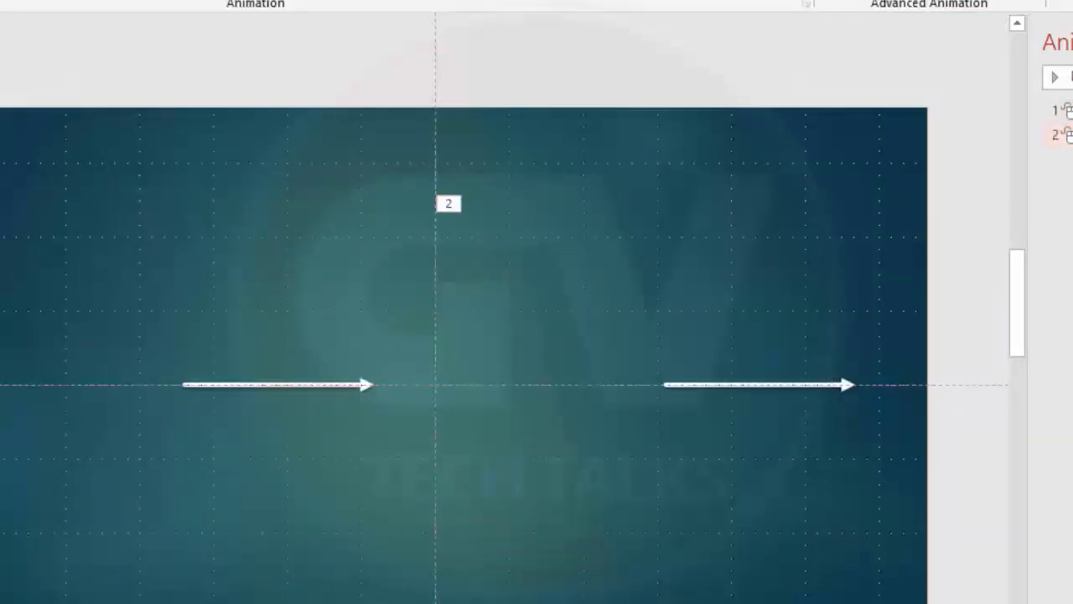
pyautogui.click(923, 288)
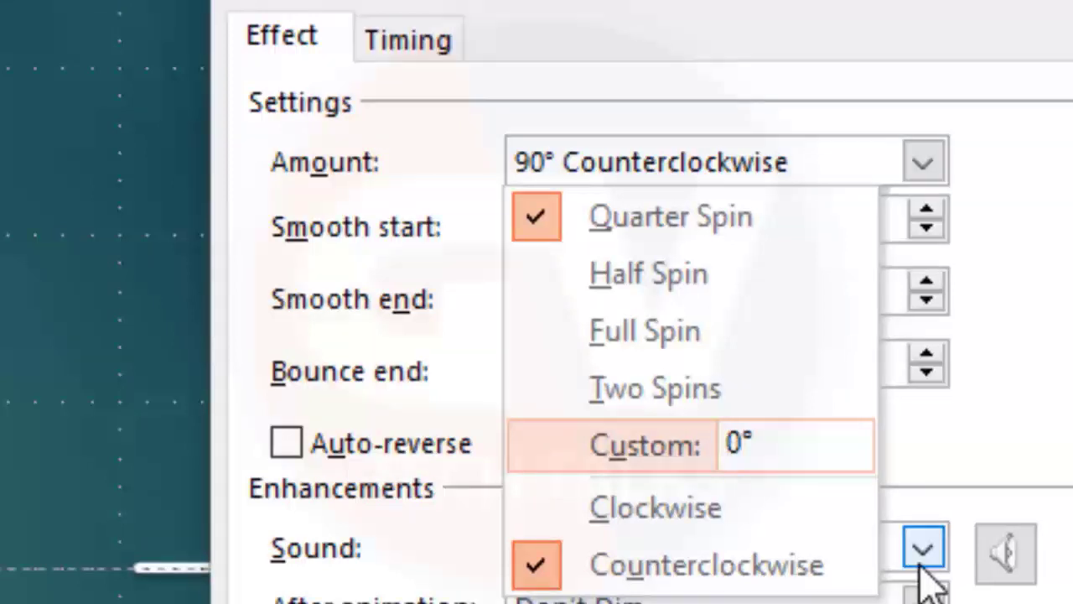
pyautogui.write('45')
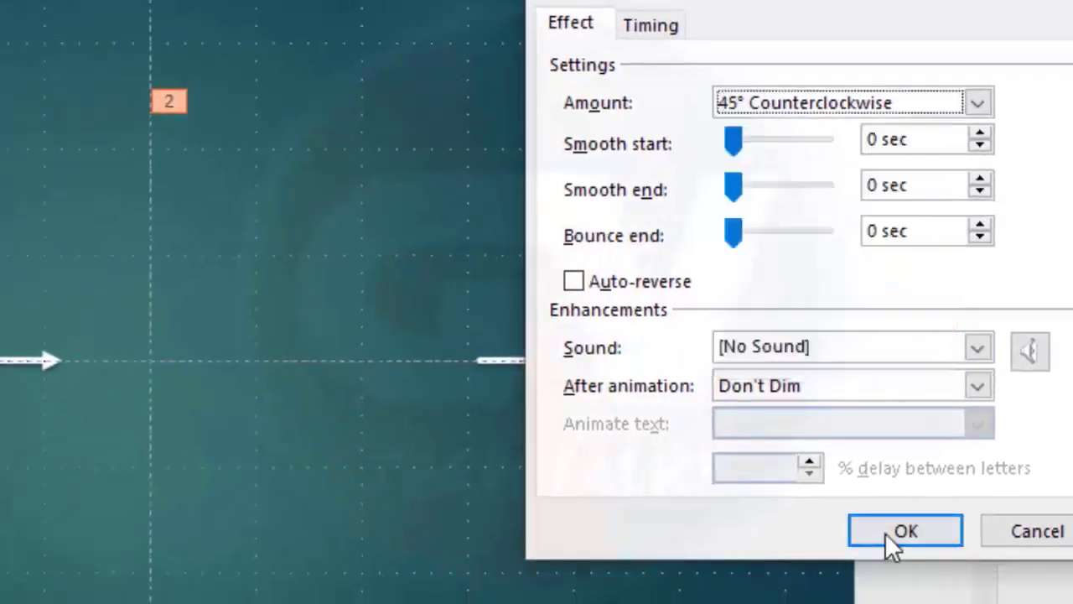
pyautogui.click(905, 530)
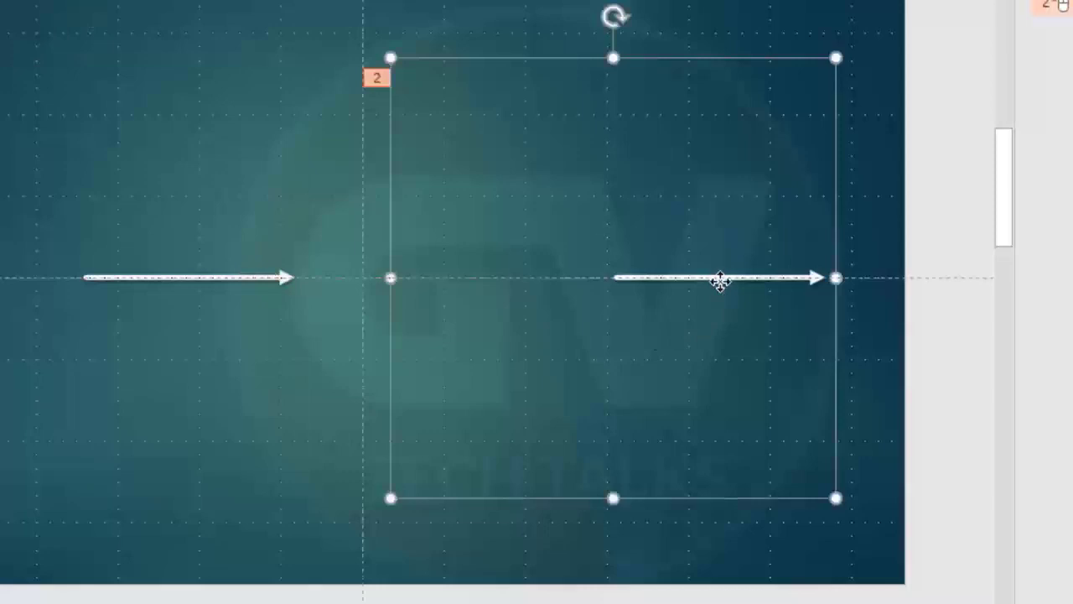
# Drag an arrow group leftward, then select the second arrow group.
pyautogui.moveTo(722, 281); pyautogui.dragTo(306, 281)
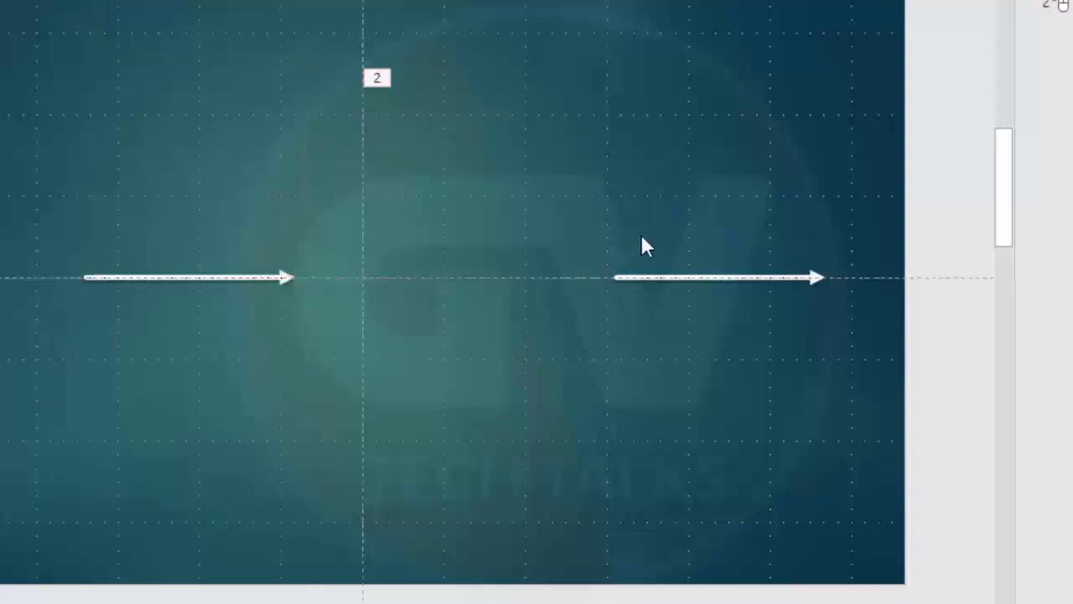
pyautogui.click(729, 276)
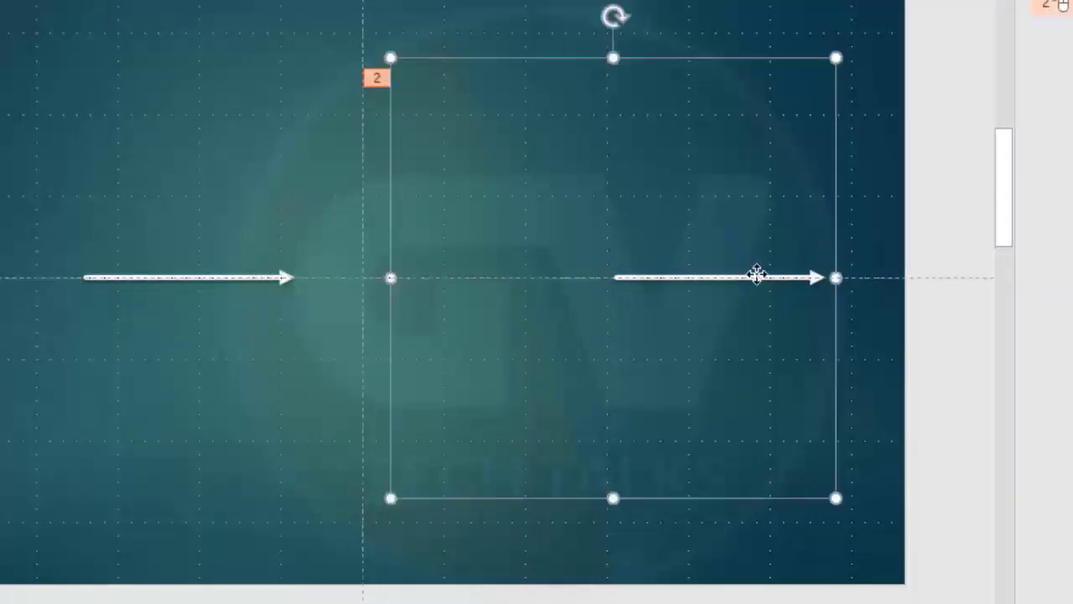
pyautogui.moveTo(407, 549)
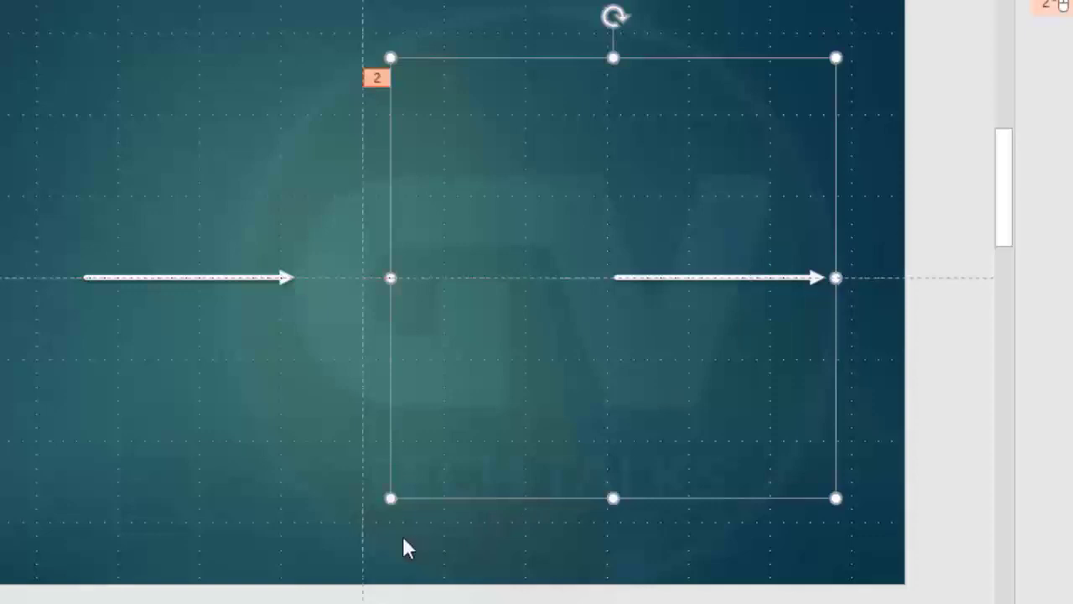
pyautogui.moveTo(390, 499)
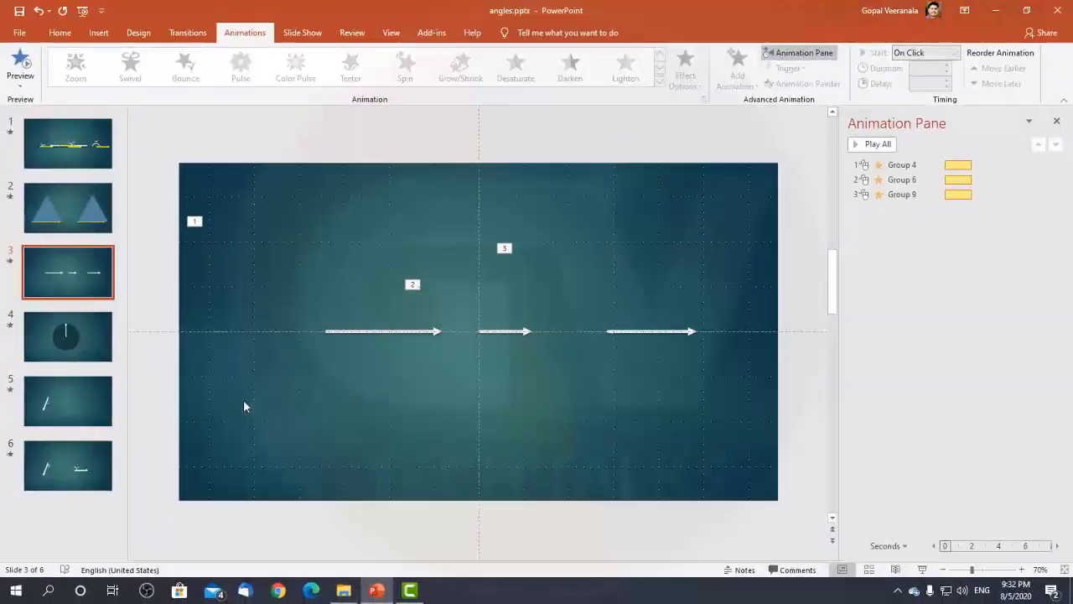
# View slide 4's vertical arrow, then slide 5 with the 30° arrow.
pyautogui.click(67, 337)
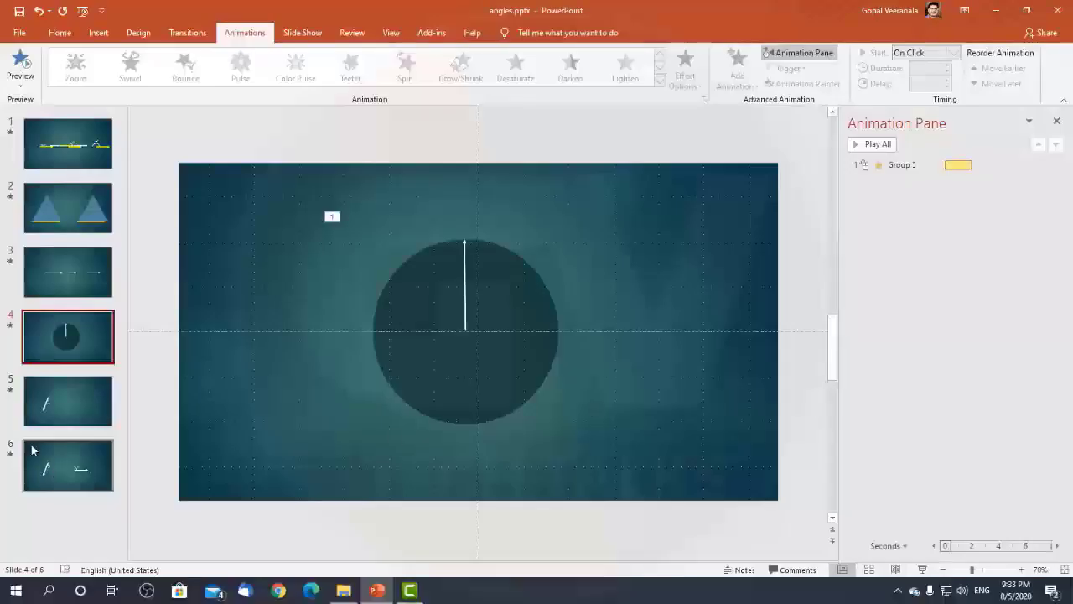
pyautogui.click(68, 401)
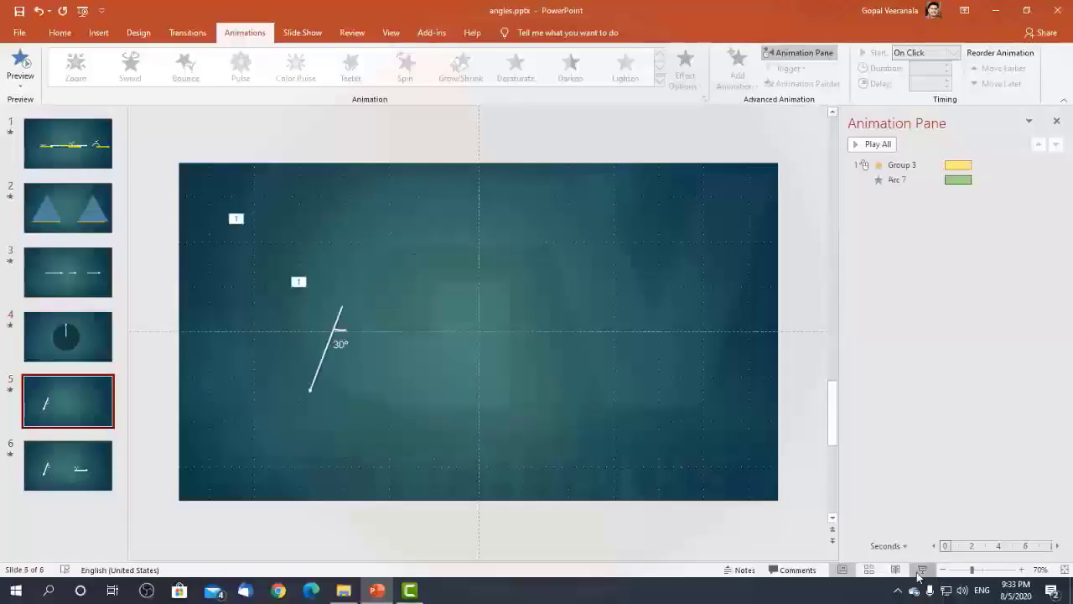